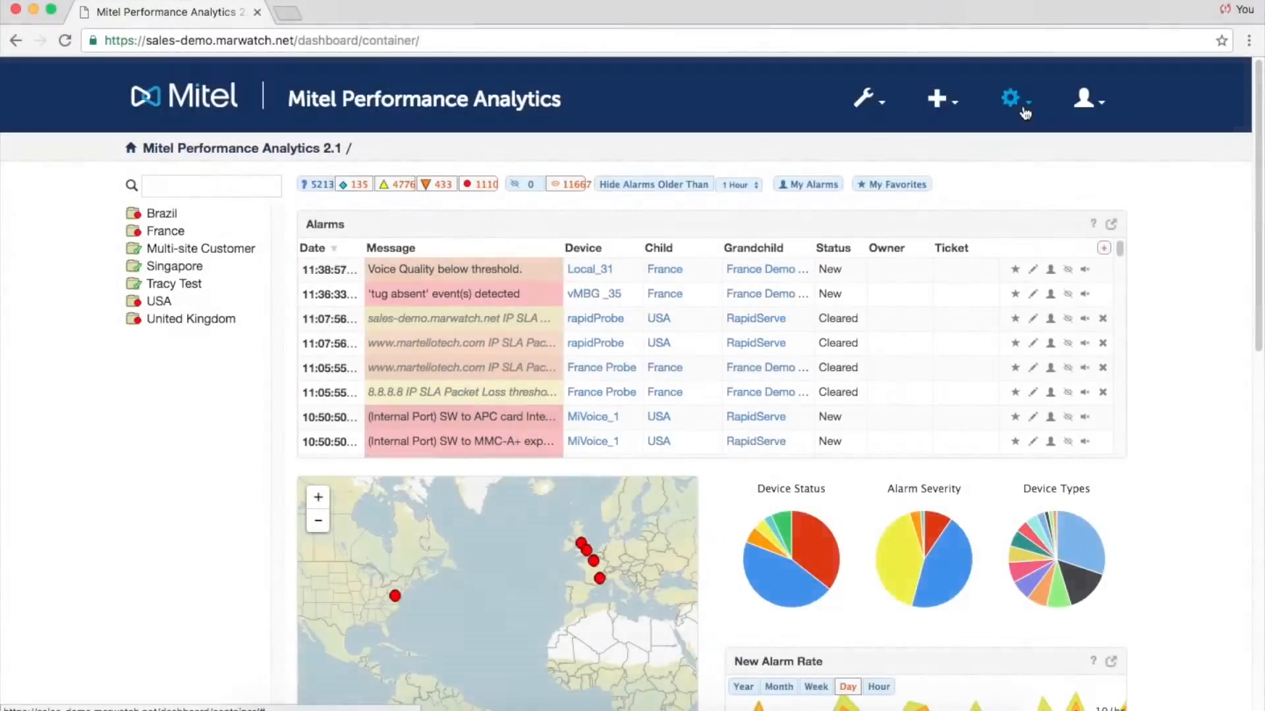
- Visit System configuration, entering 'jo' and 'any.com' in the registration form before dismissing it
click(1009, 97)
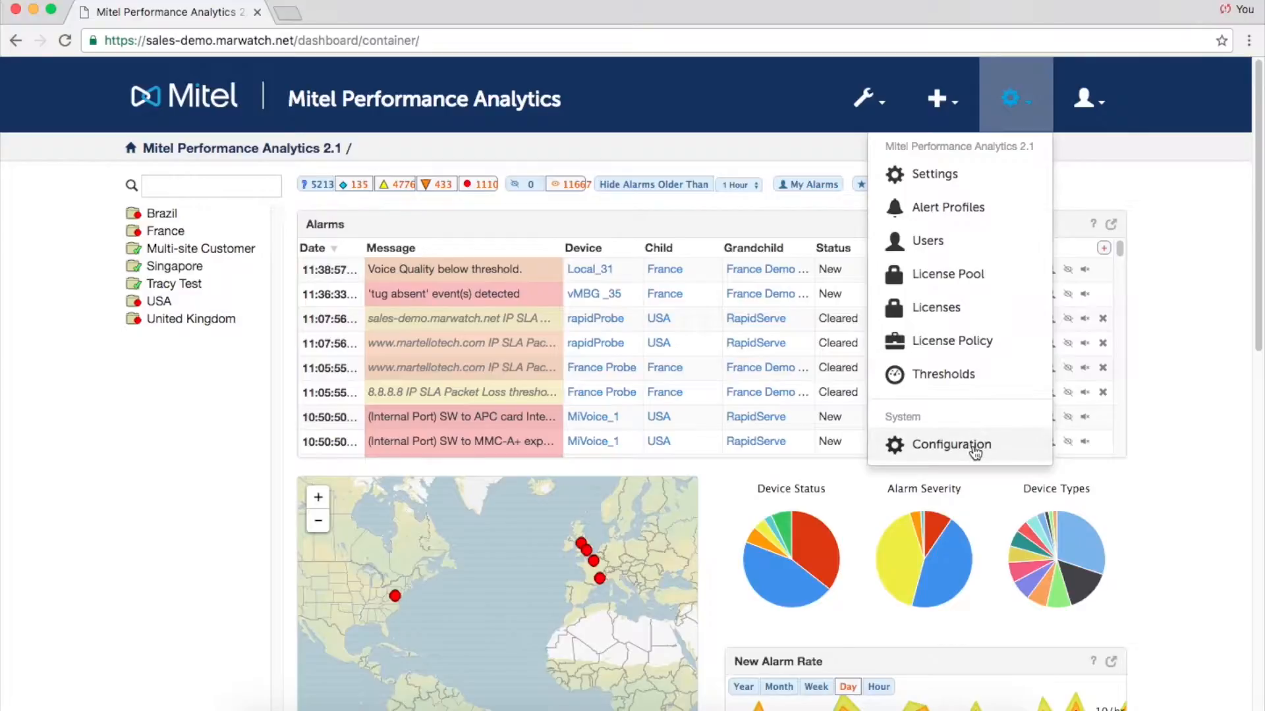
click(951, 445)
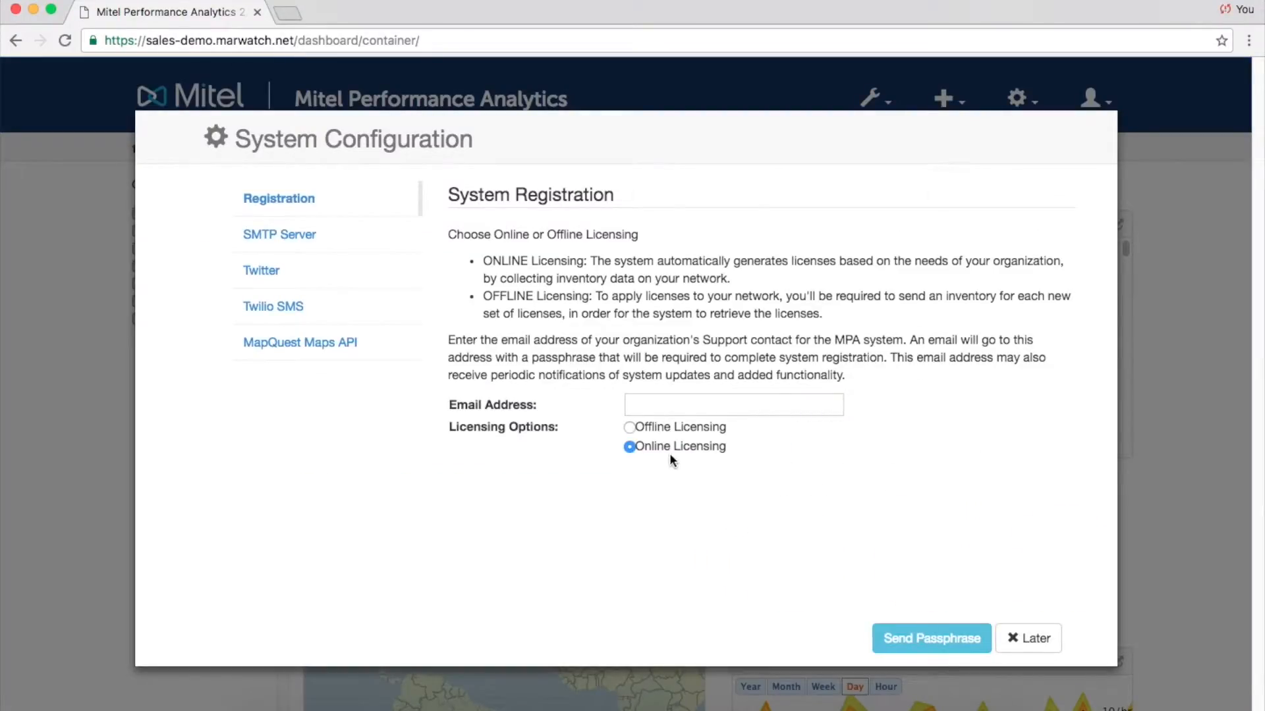
text(johndoe@comp)
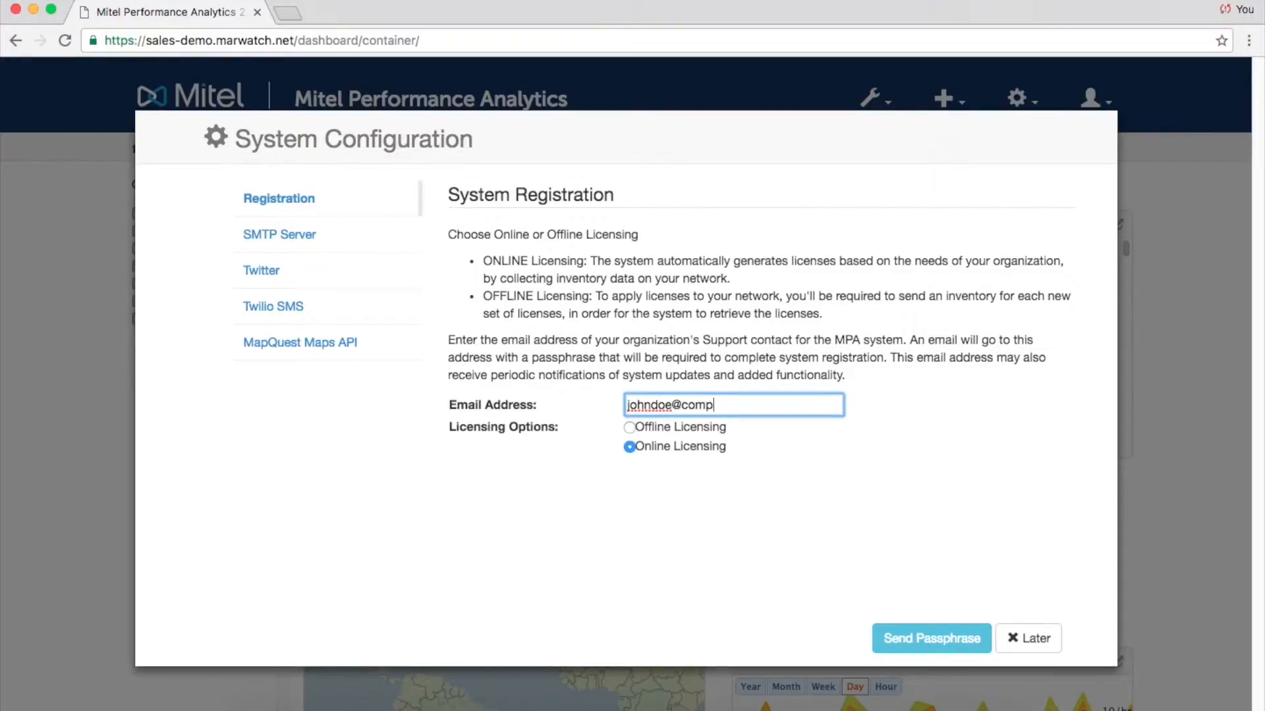
text(any.com)
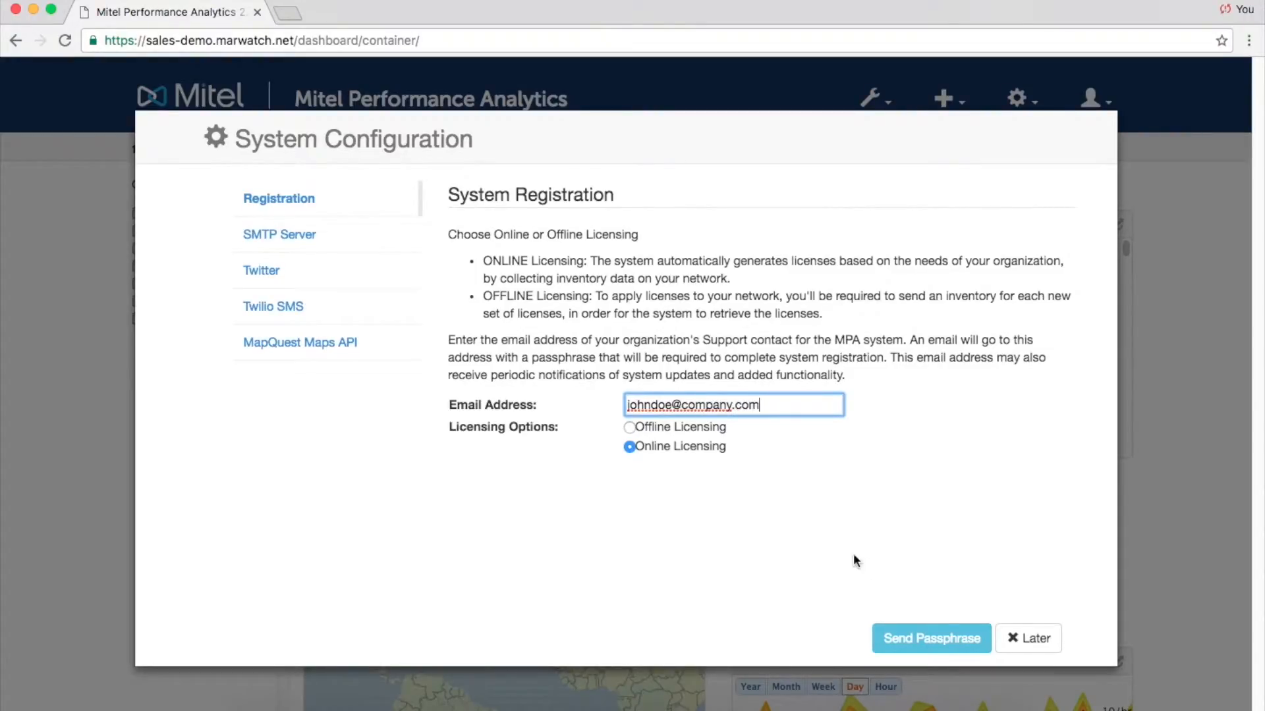
click(1027, 637)
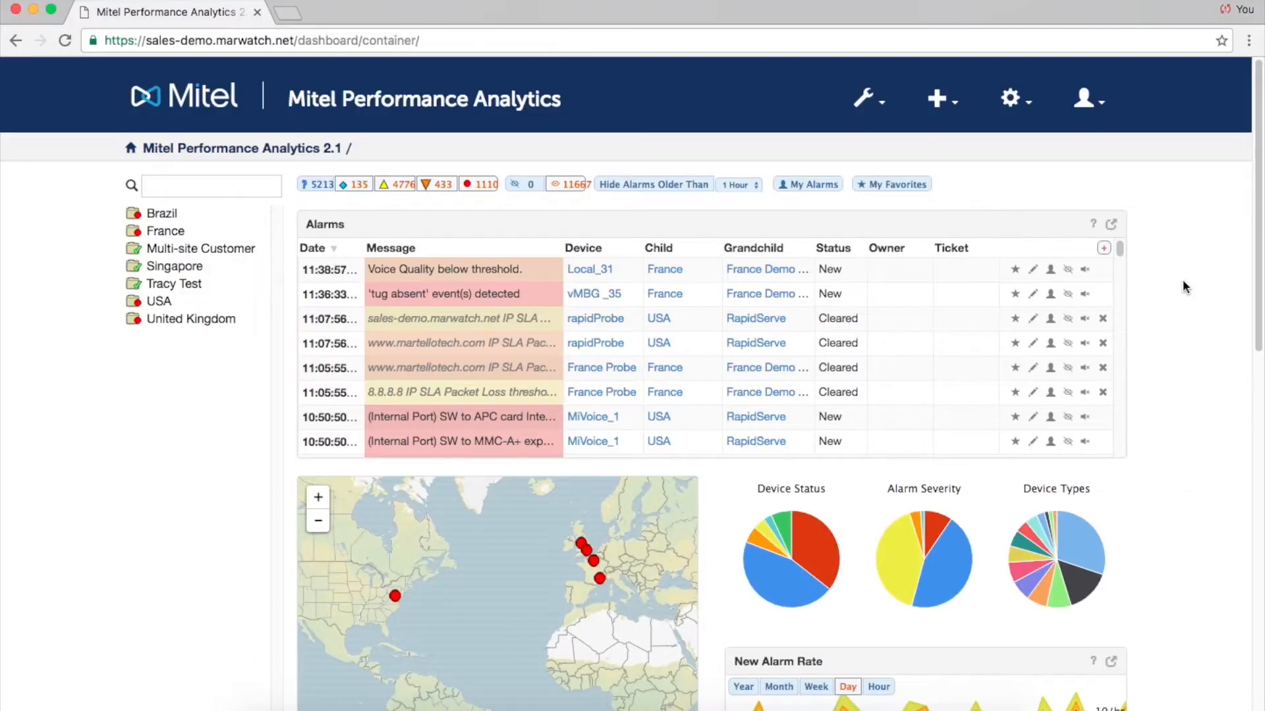
- Navigate down to the United Kingdom container and open its dashboard
scroll(down, 3)
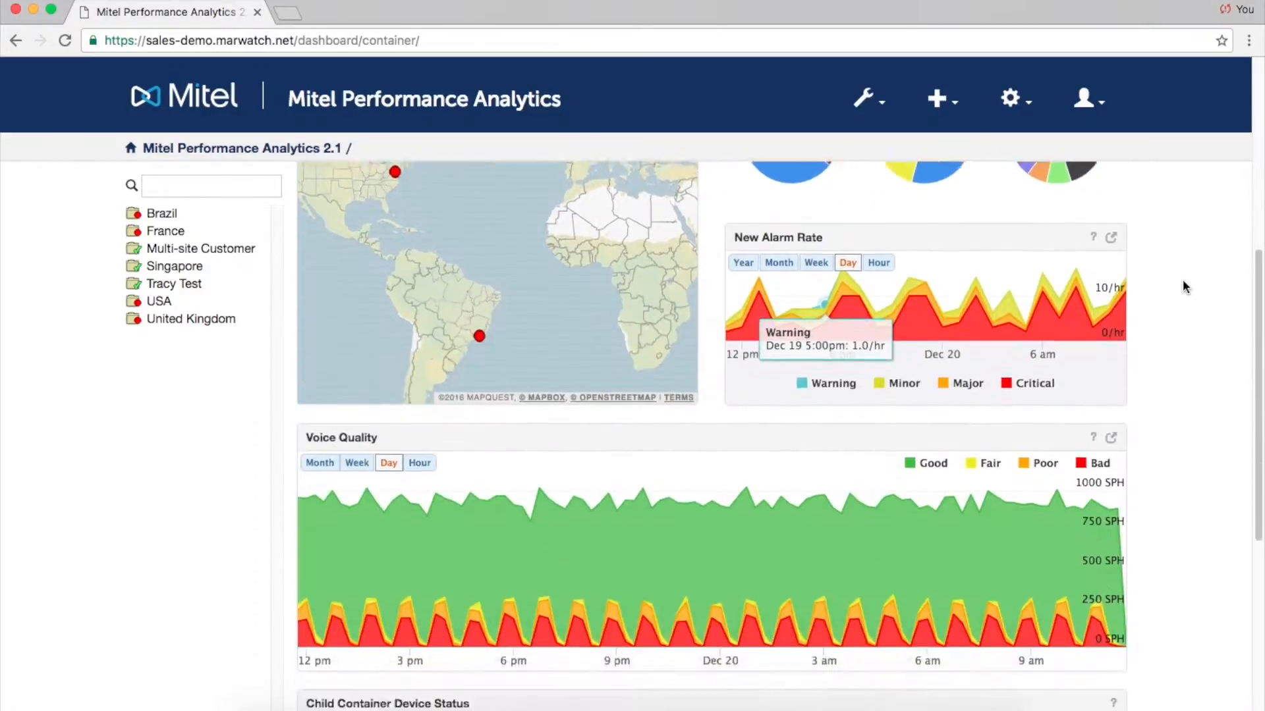
scroll(down, 3)
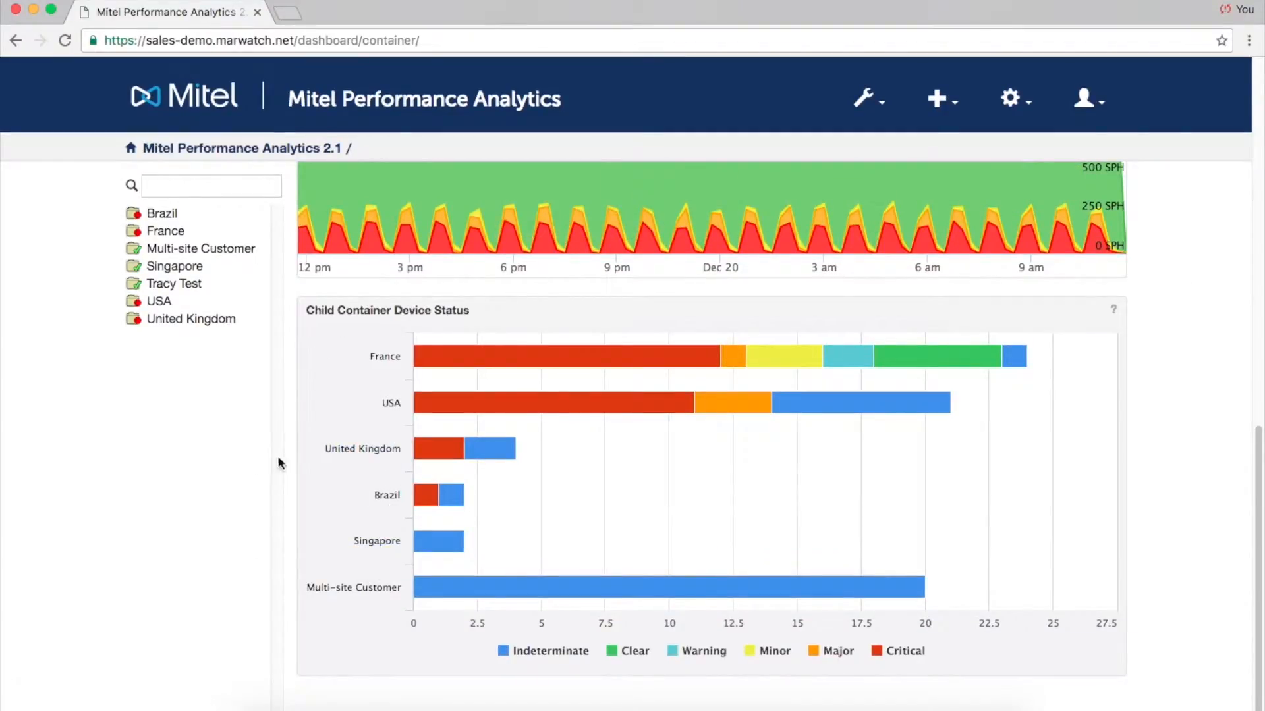
mouse_move(360, 453)
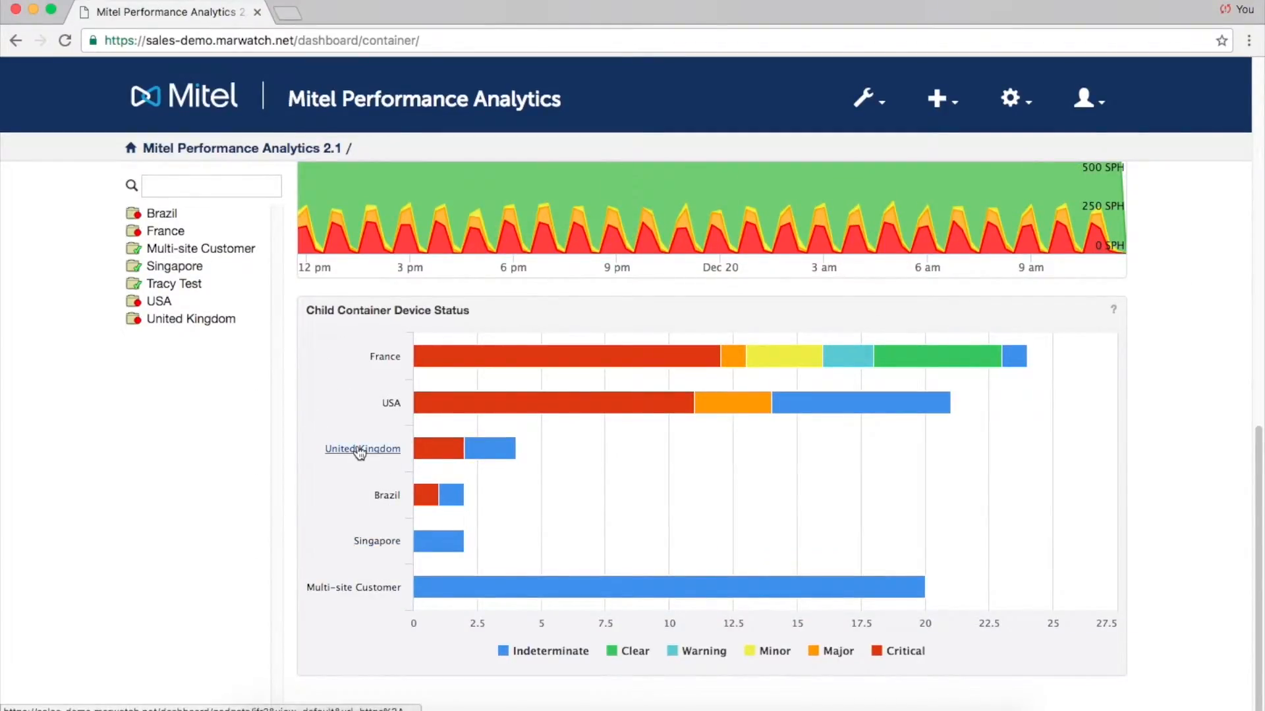
click(362, 448)
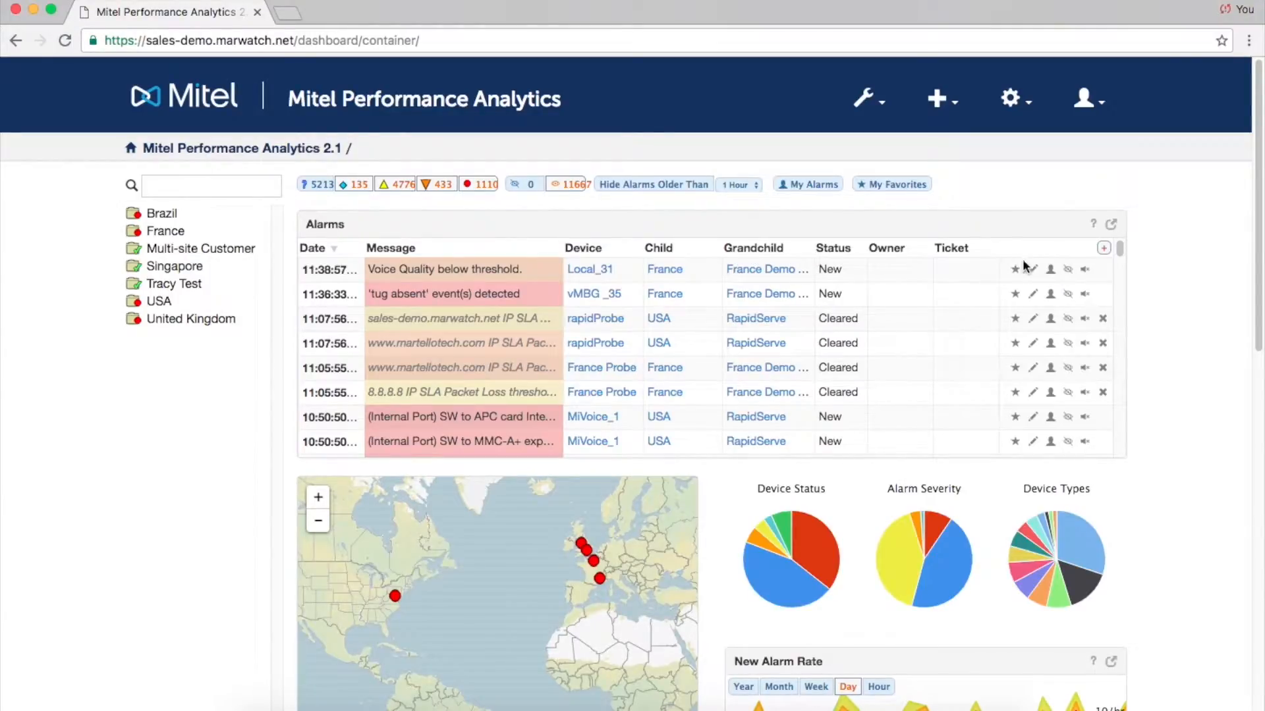
mouse_move(1067, 269)
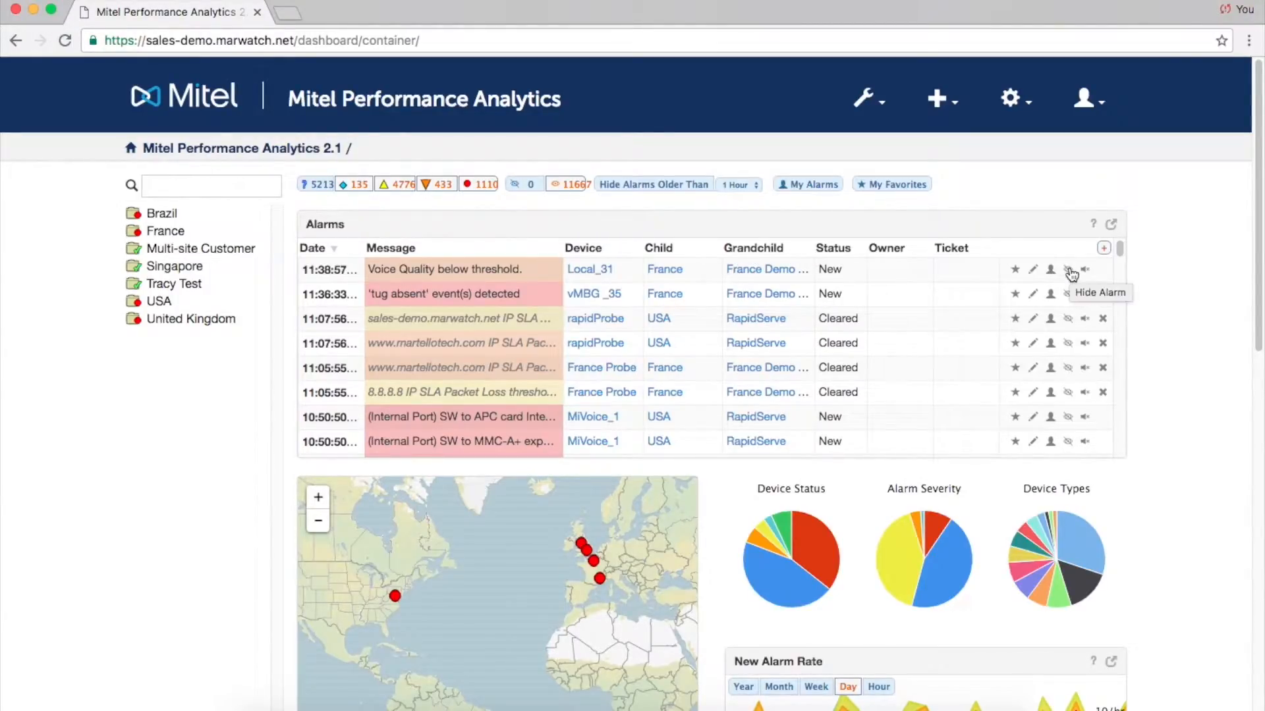
mouse_move(1050, 272)
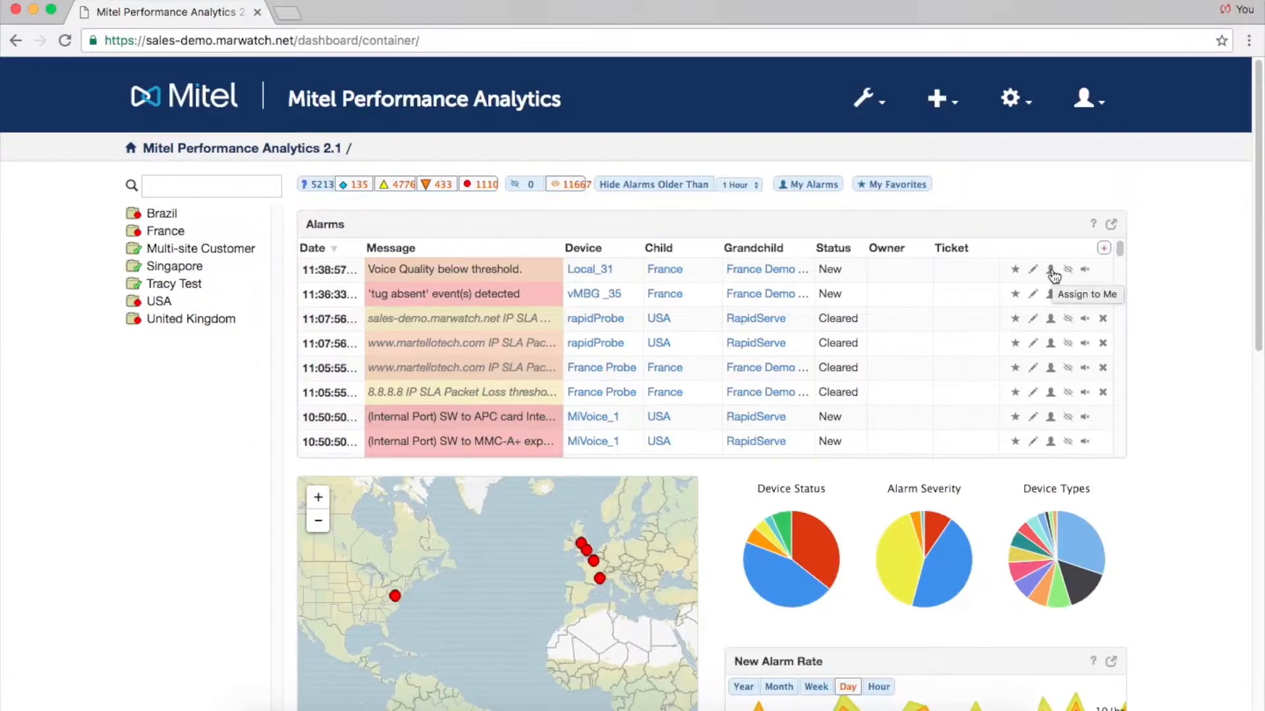
- Review the Voice Quality alarm's status, leaving it New, then view the Alert Profiles list's single profile
click(1033, 268)
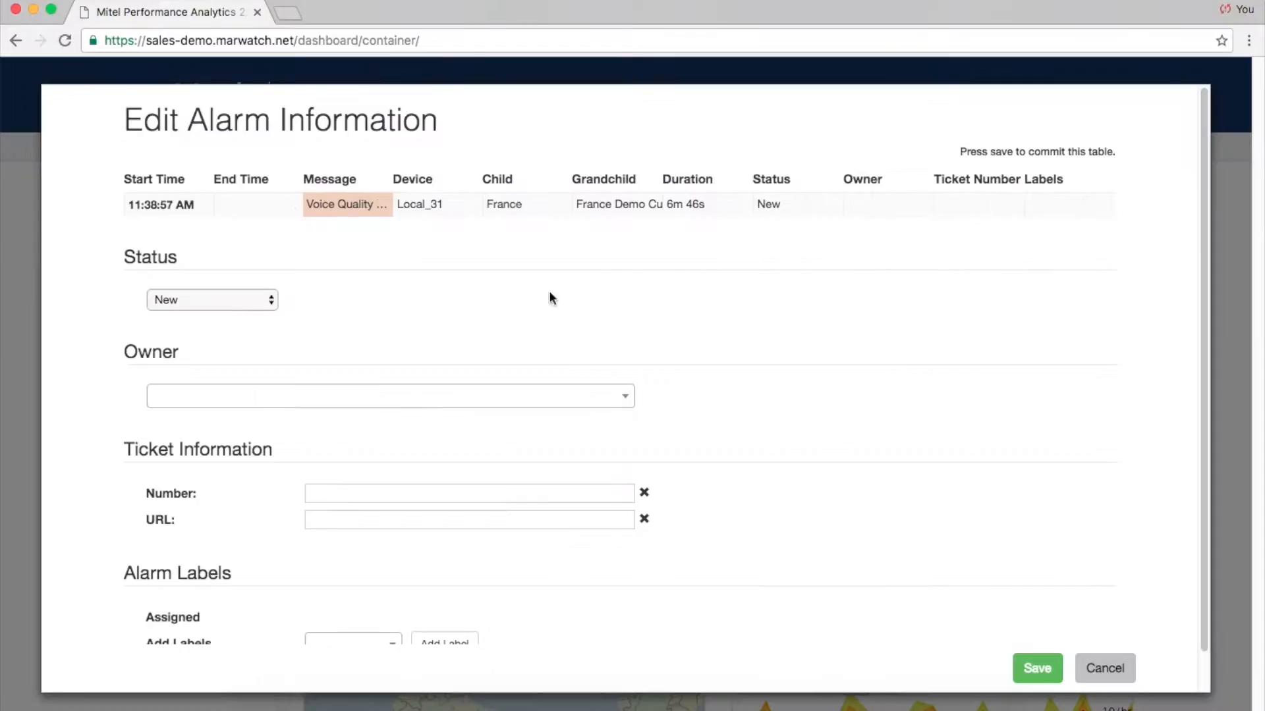
click(212, 301)
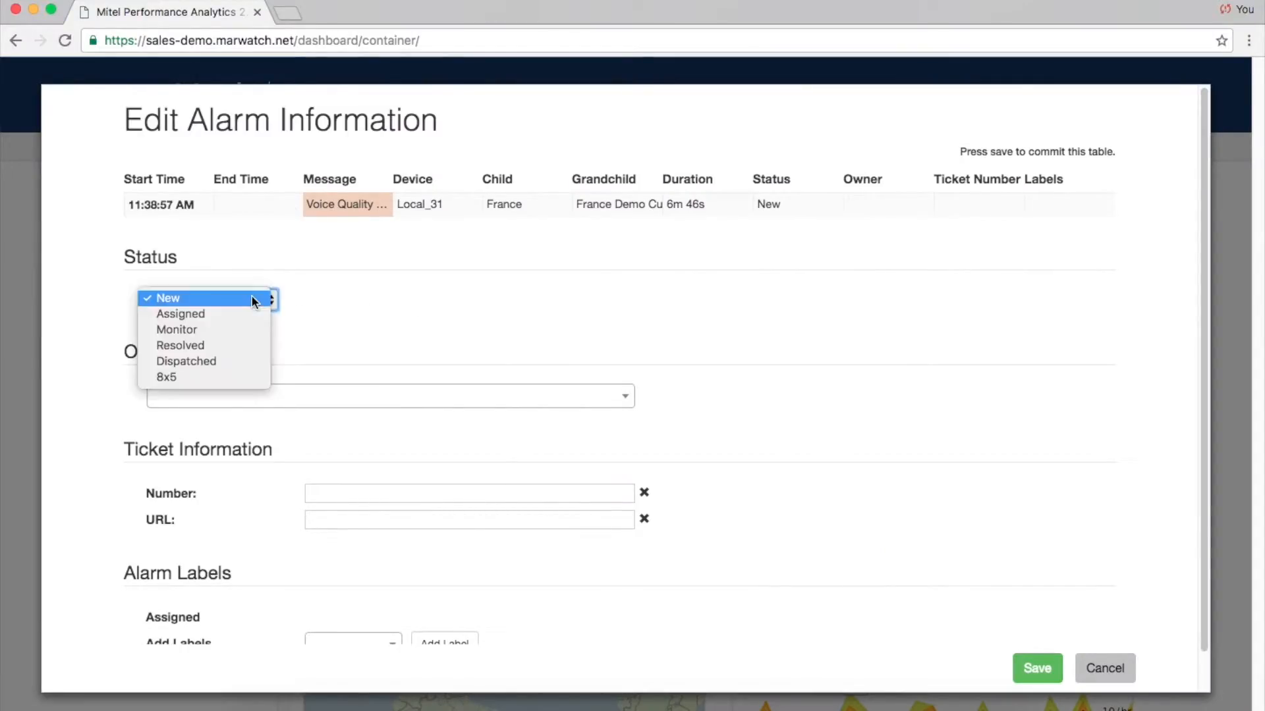
click(390, 395)
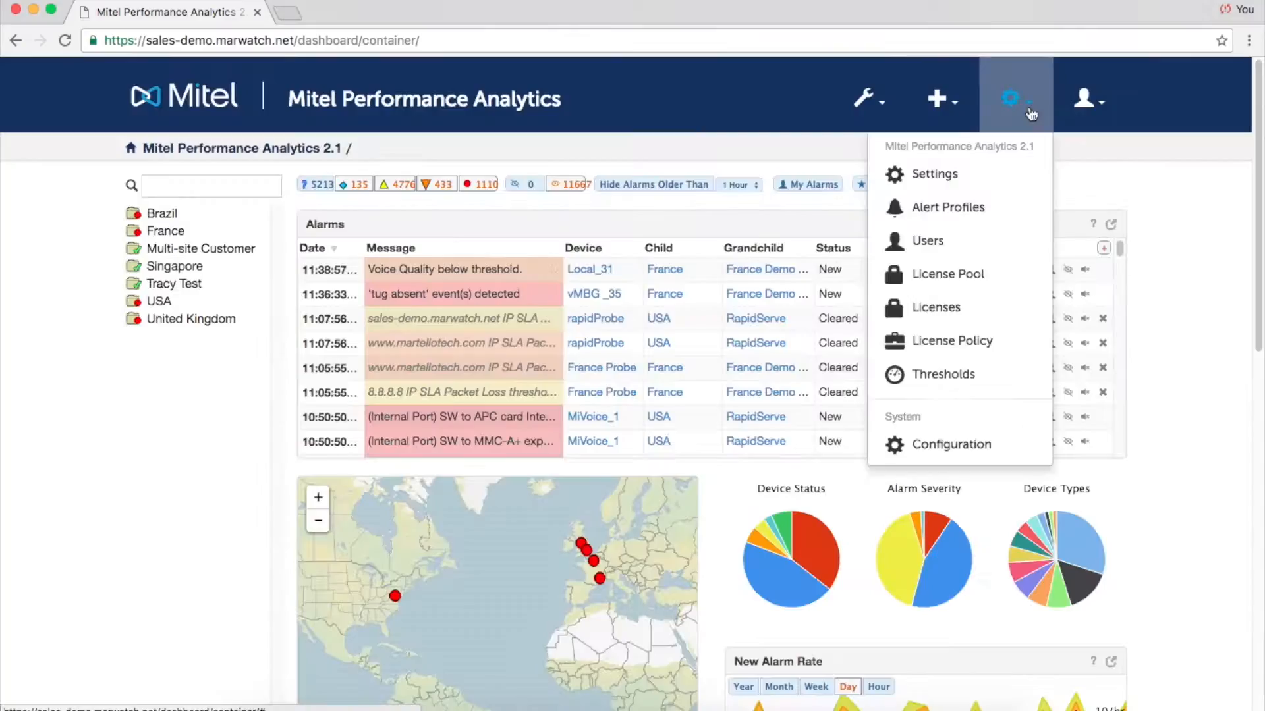
click(935, 174)
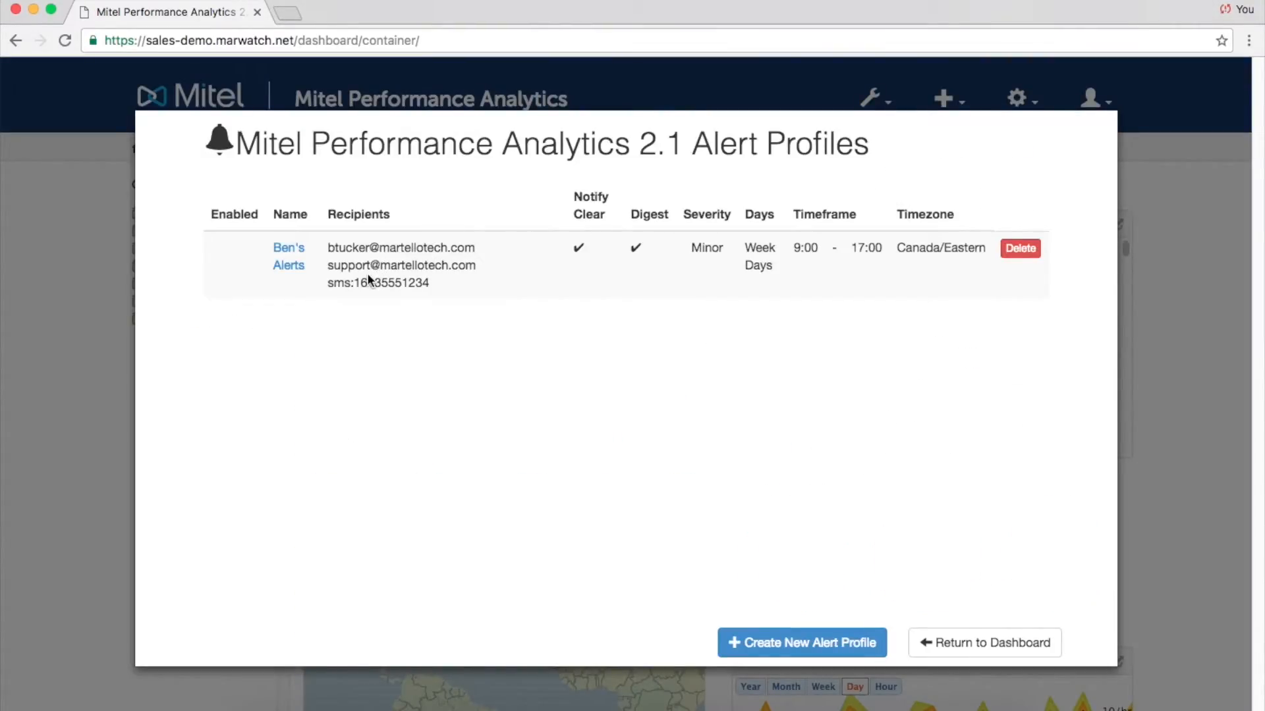
click(287, 256)
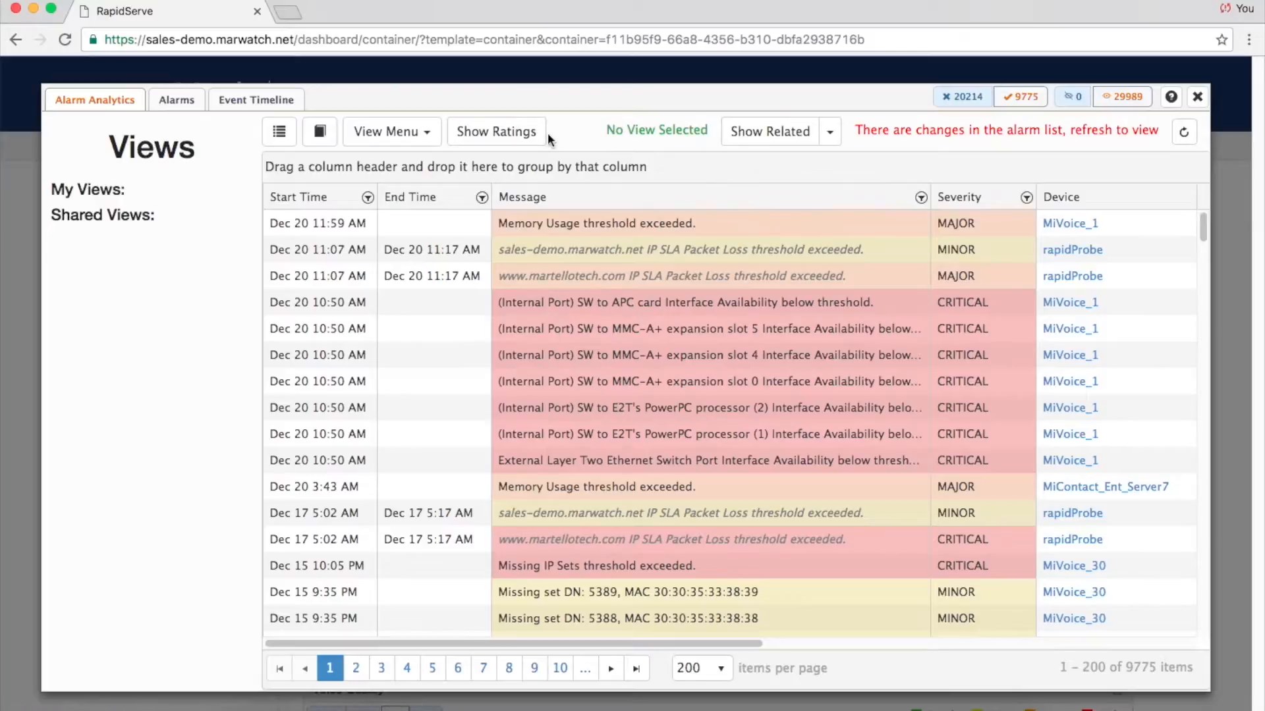
- Close the Alarm Analytics window to return to the main dashboard
click(497, 130)
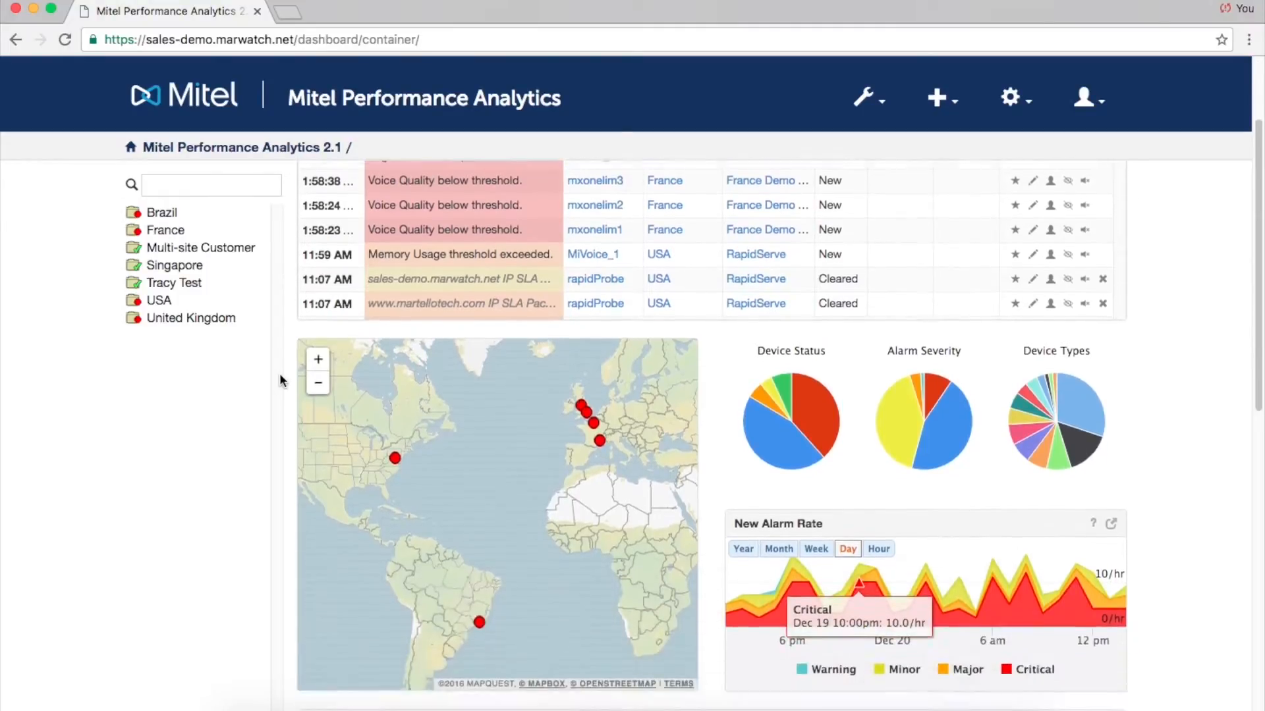
- Hide critical alarms via the red count badge, then toggle the major alarms badge
scroll(down, 3)
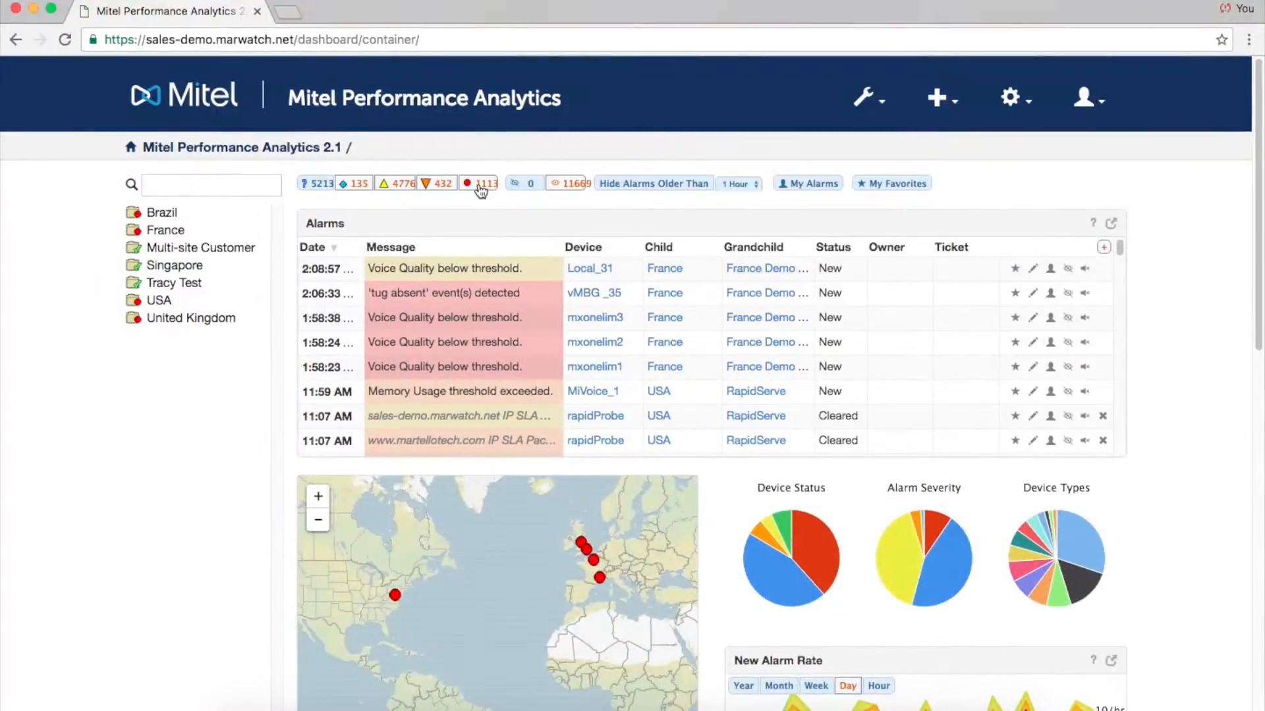
click(437, 183)
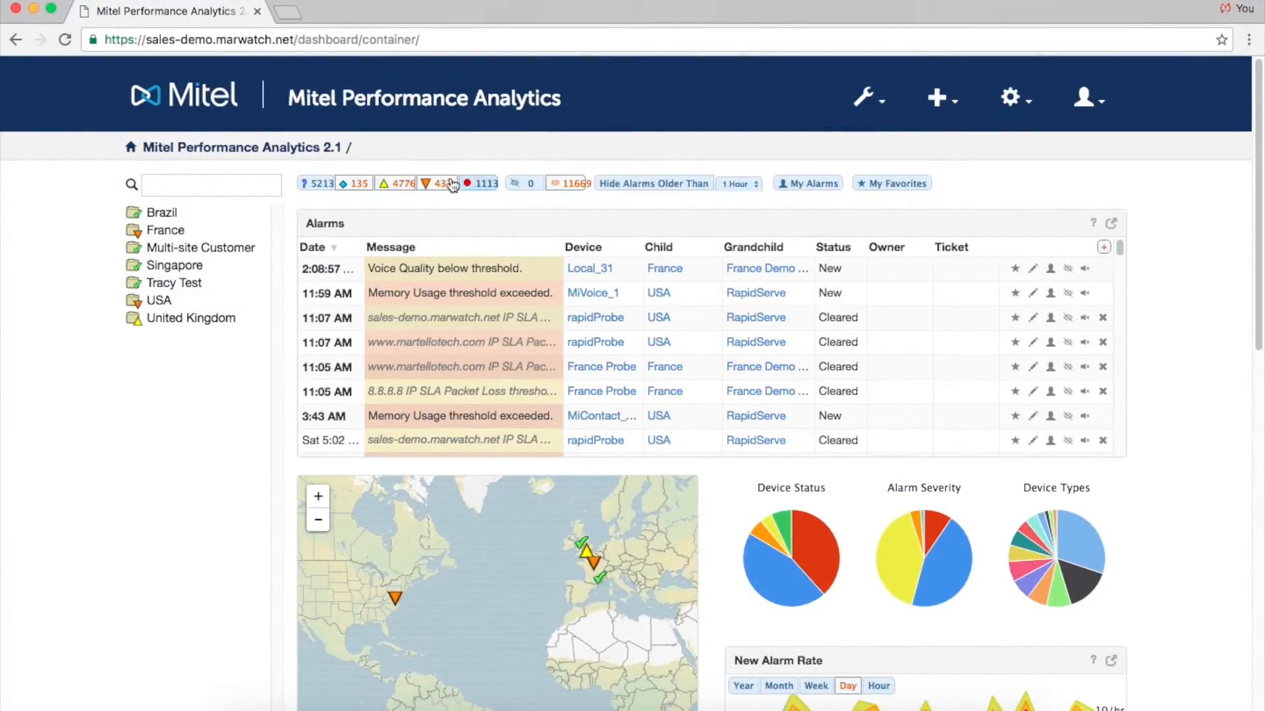
click(435, 182)
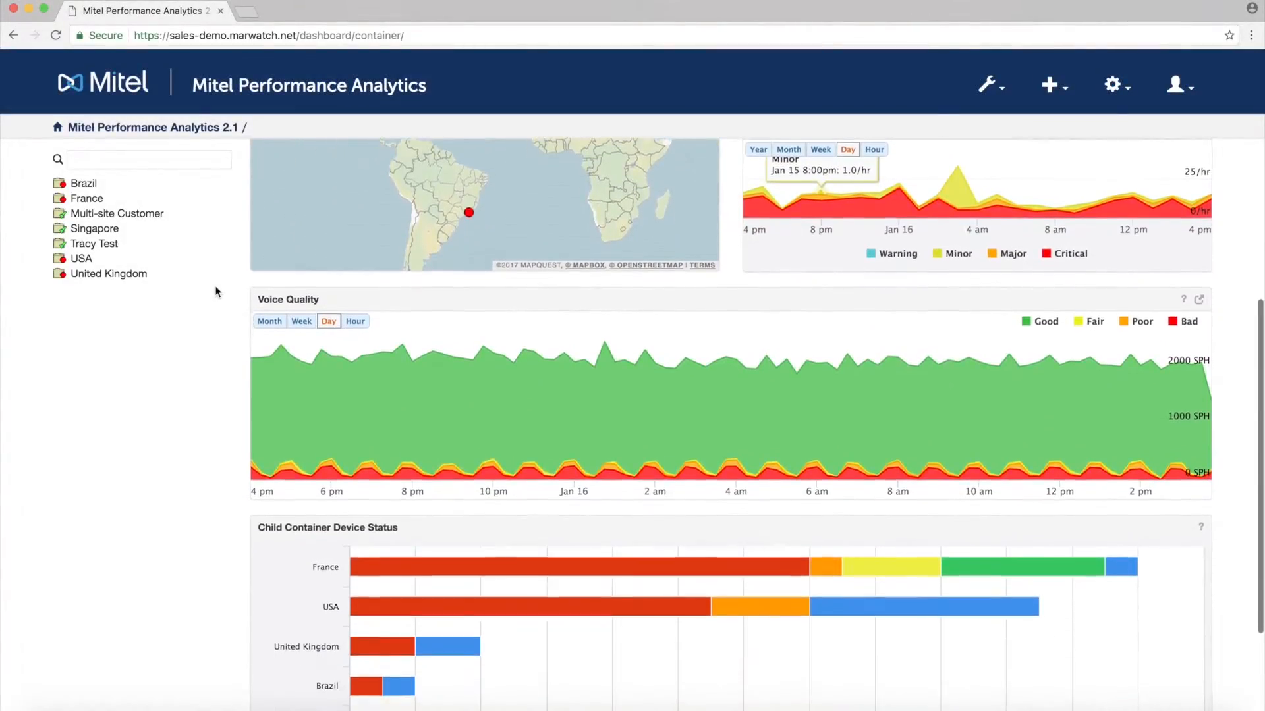
- Find device 10.0, open the Local_31 dashboard and run a traceroute for the first call record
scroll(down, 3)
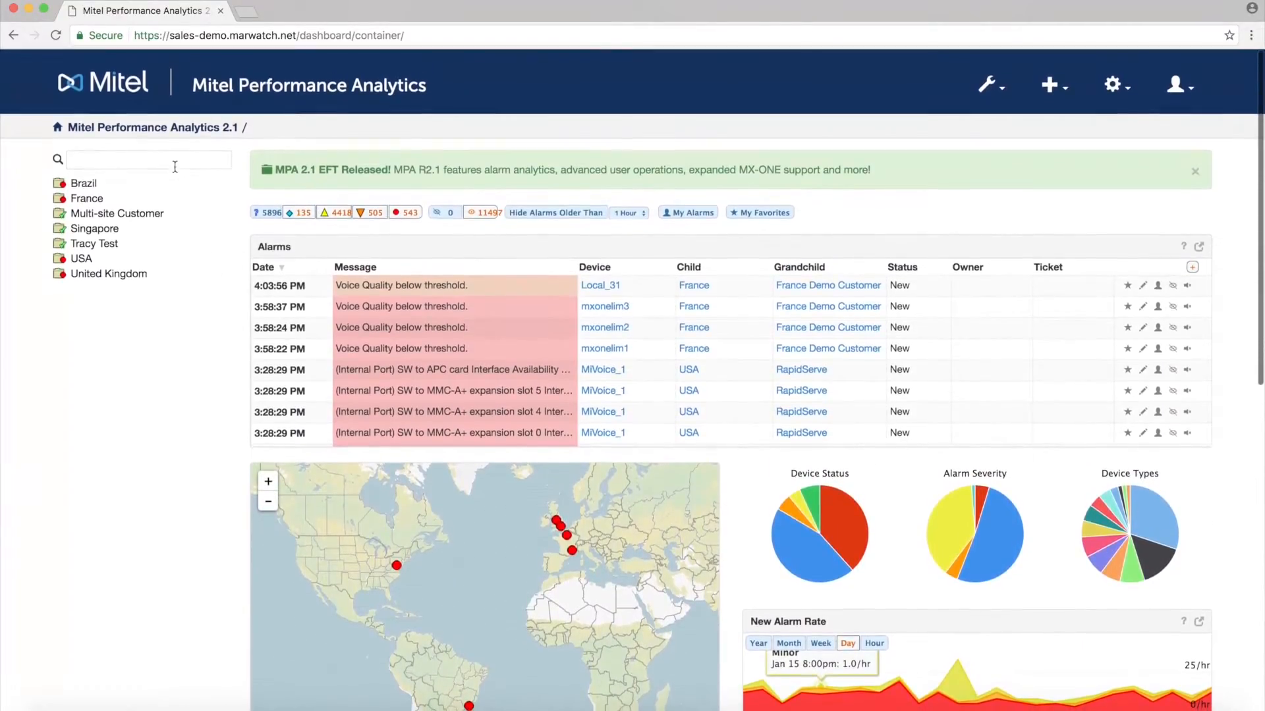
text(10.0.7.)
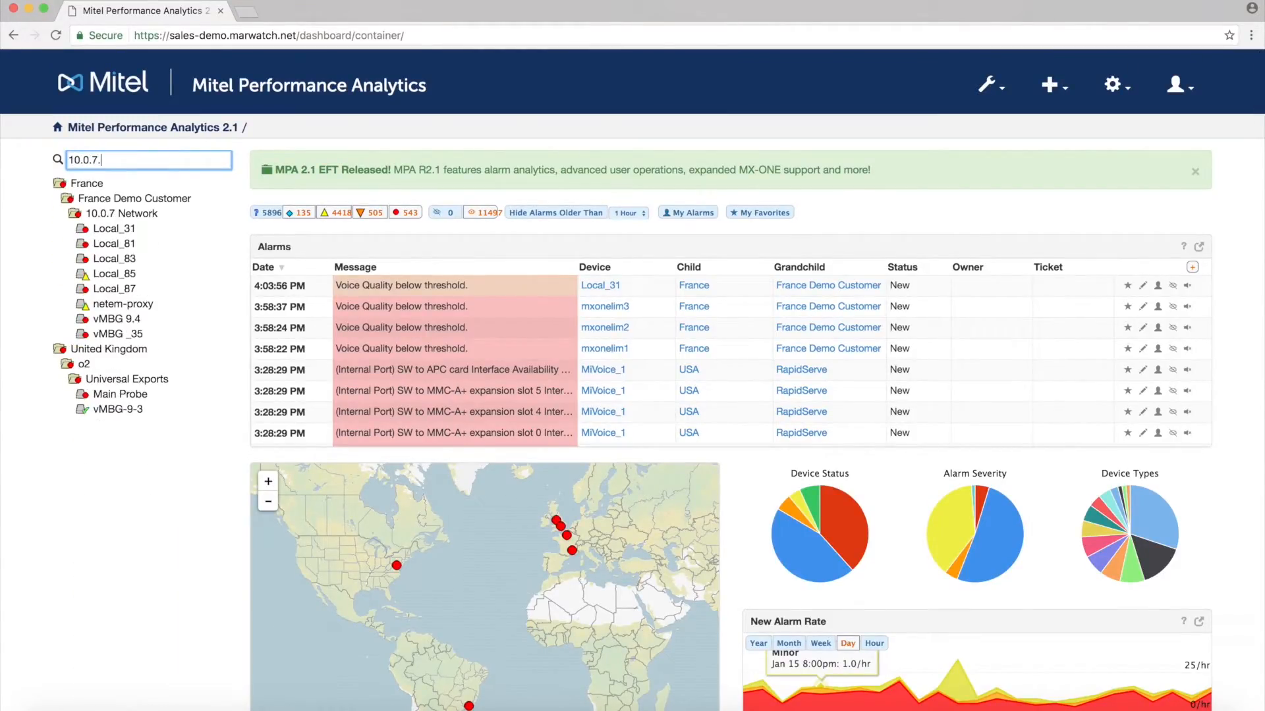
click(113, 230)
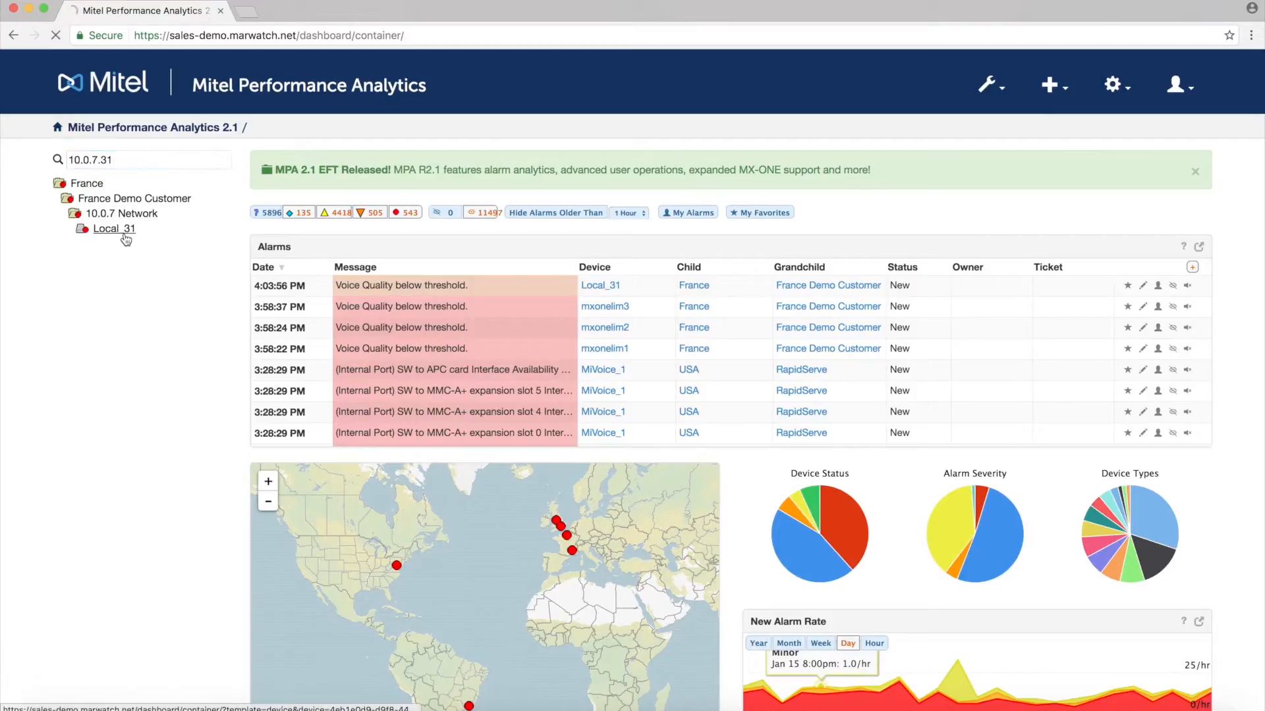
click(113, 230)
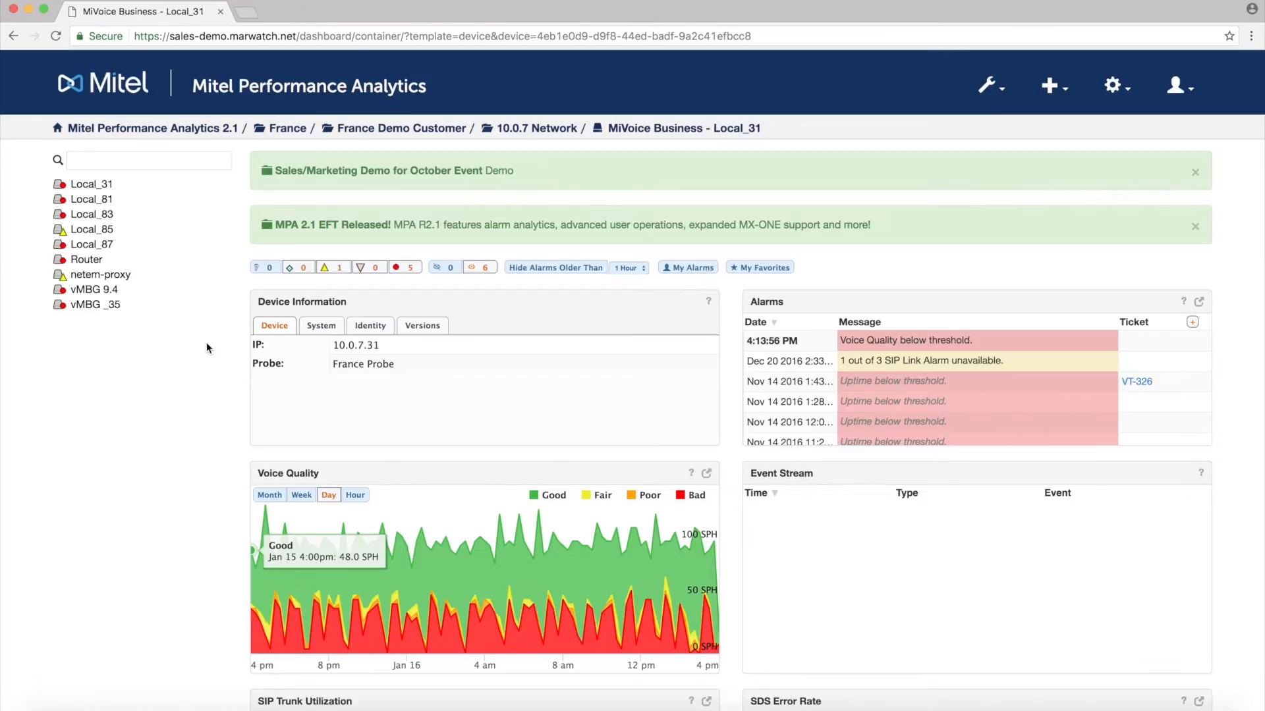
mouse_move(625, 475)
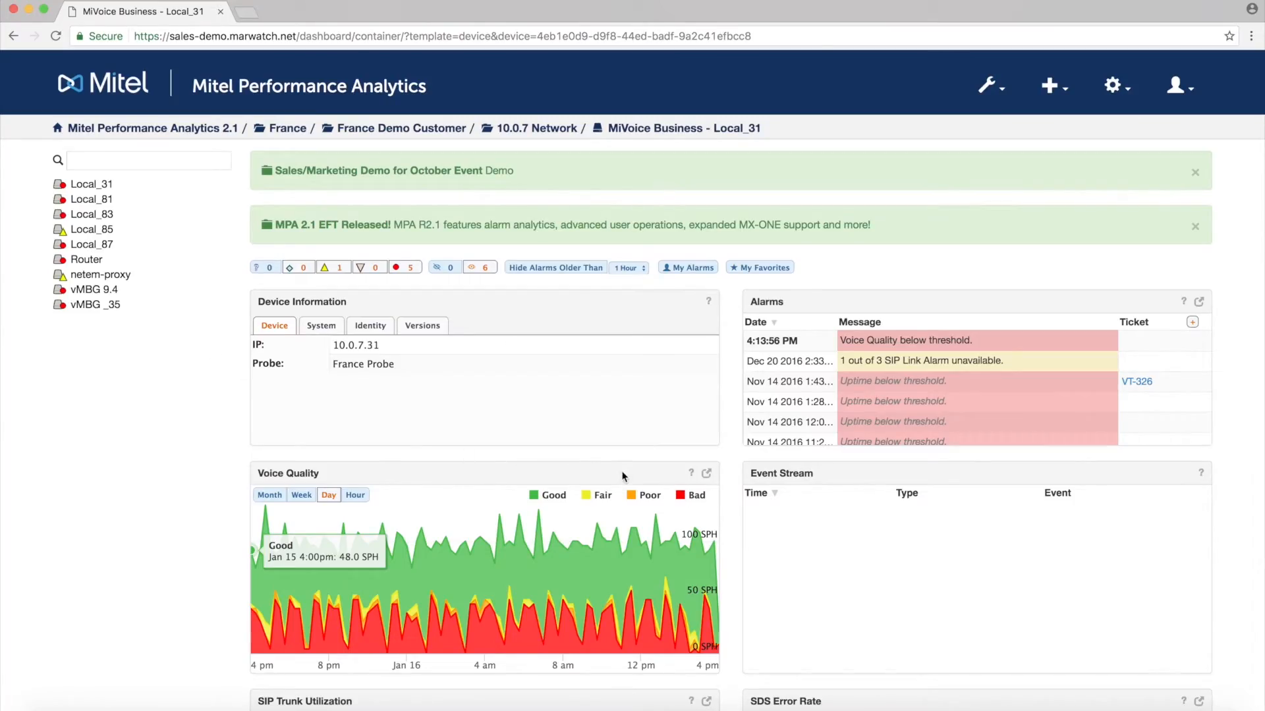
click(706, 473)
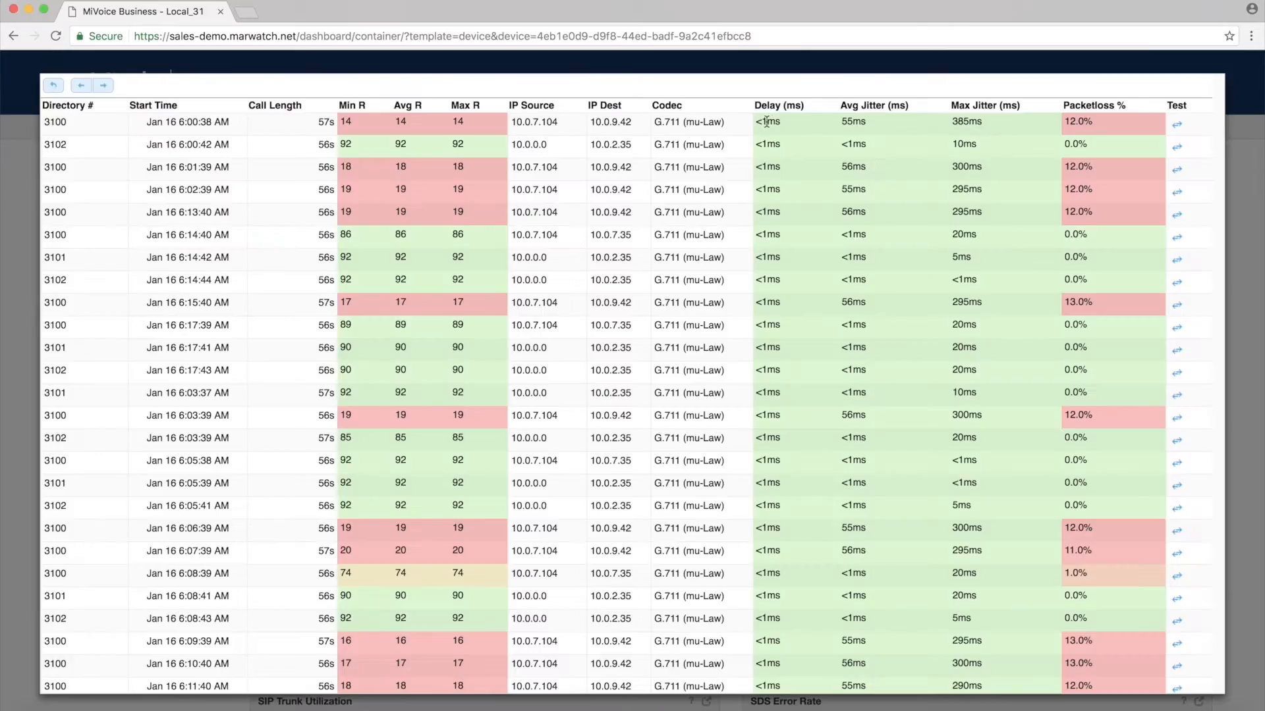
mouse_move(472, 174)
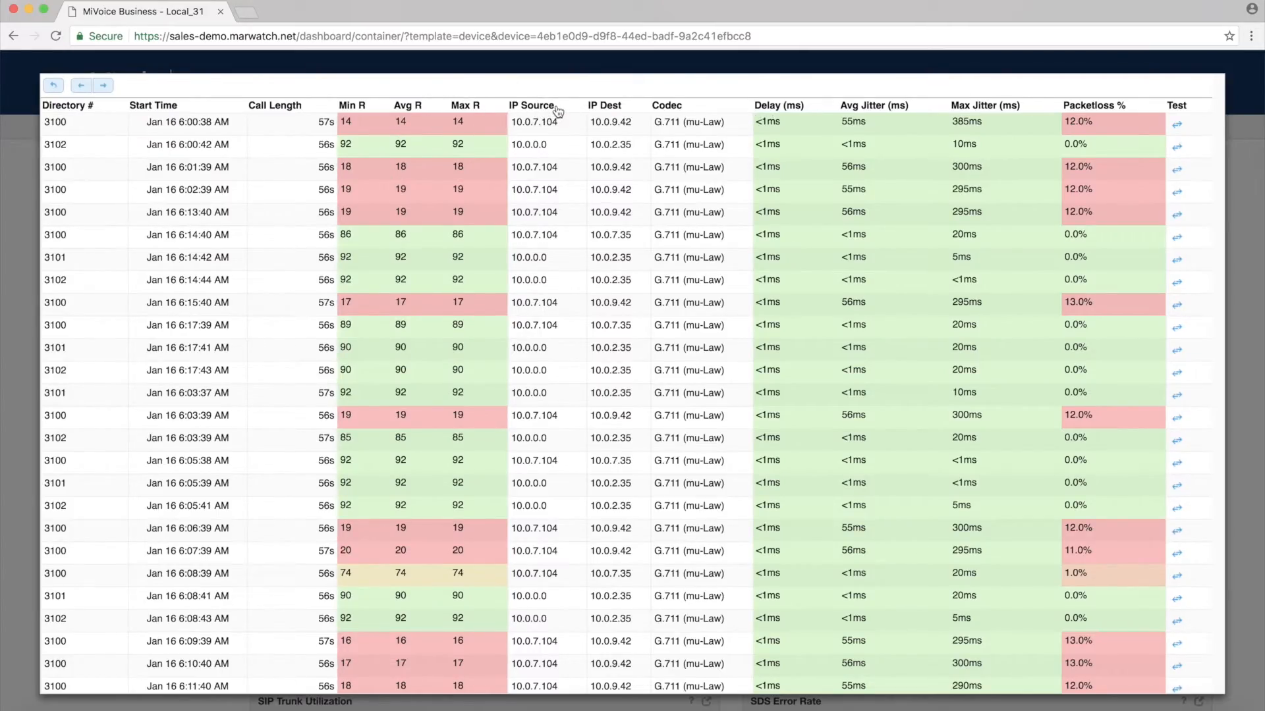
mouse_move(697, 111)
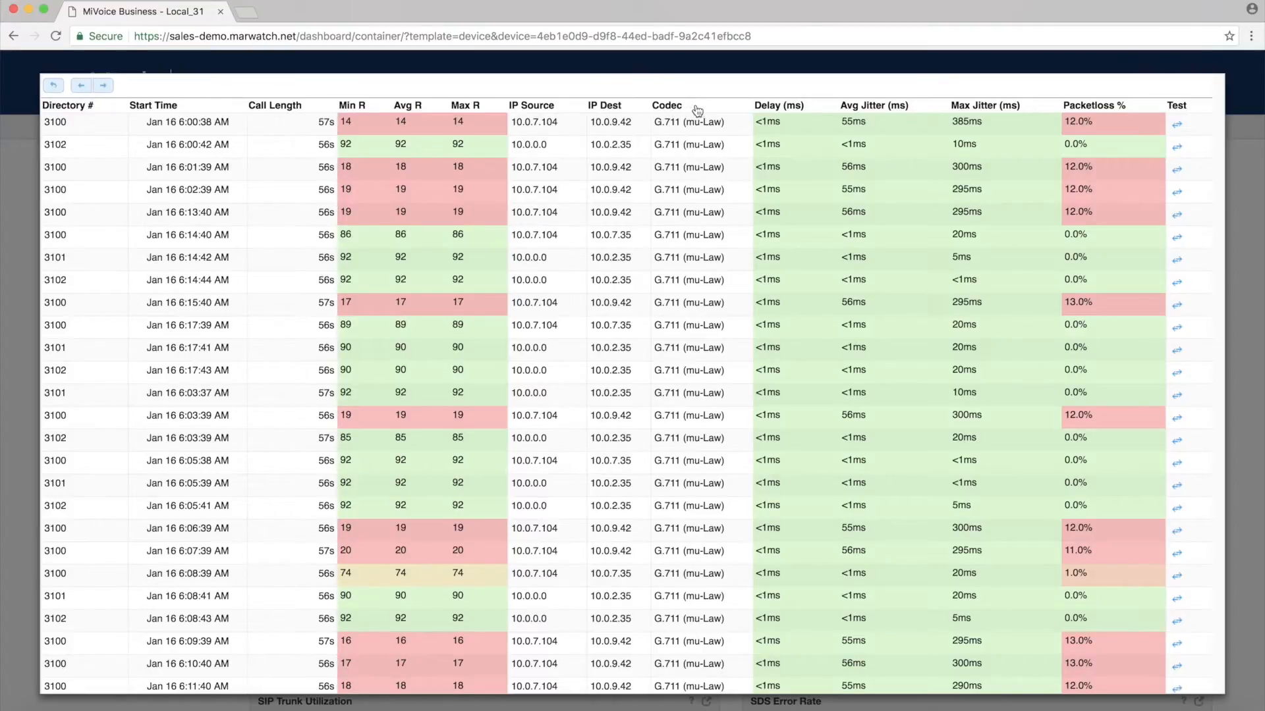
mouse_move(919, 105)
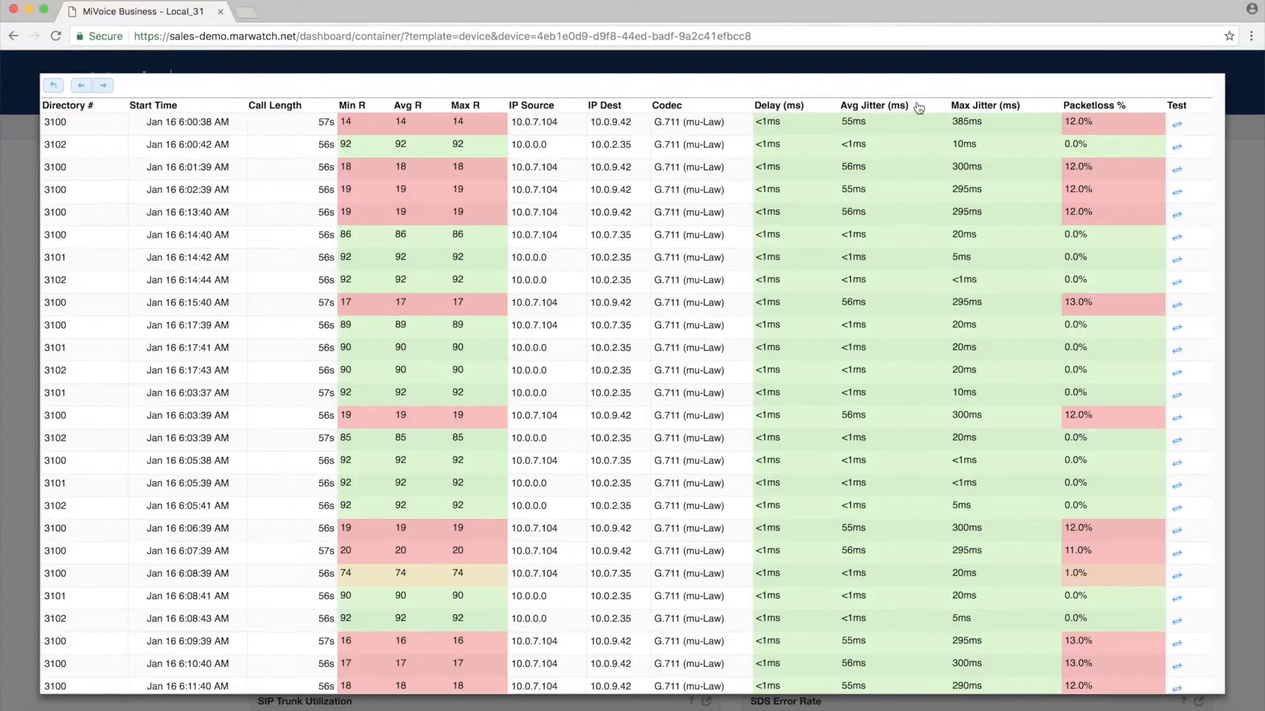
mouse_move(1142, 119)
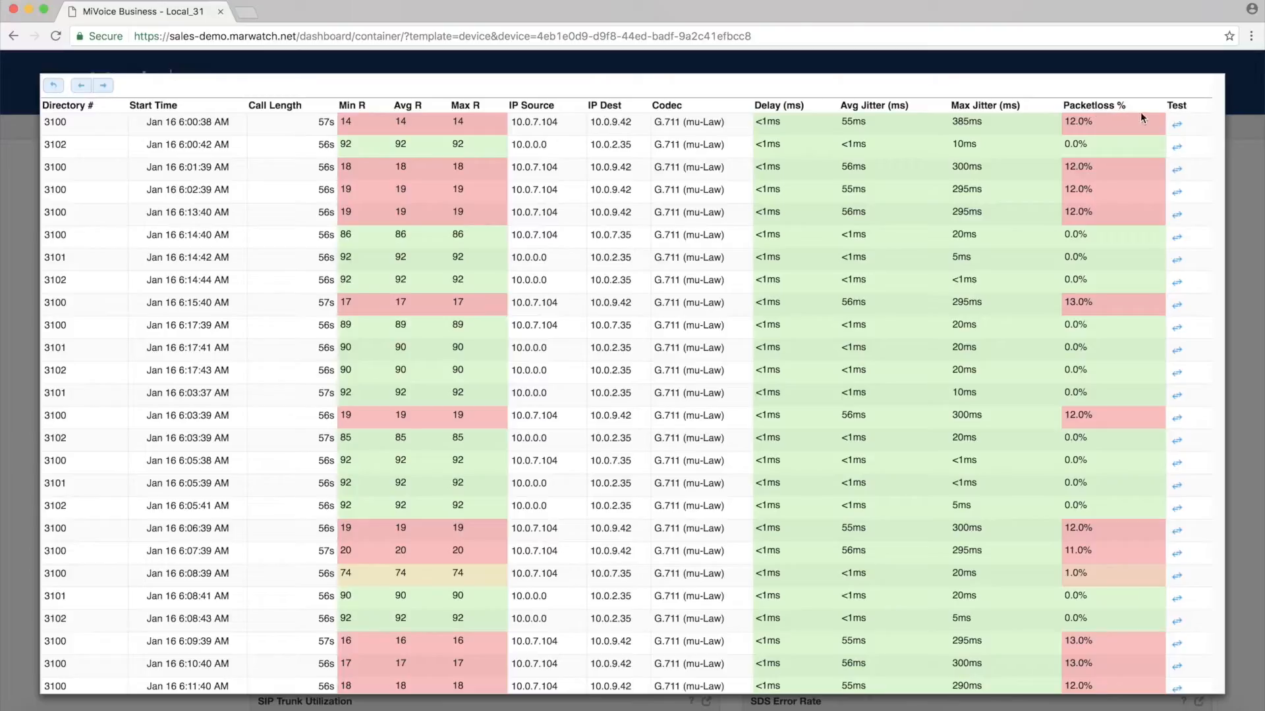
click(1178, 122)
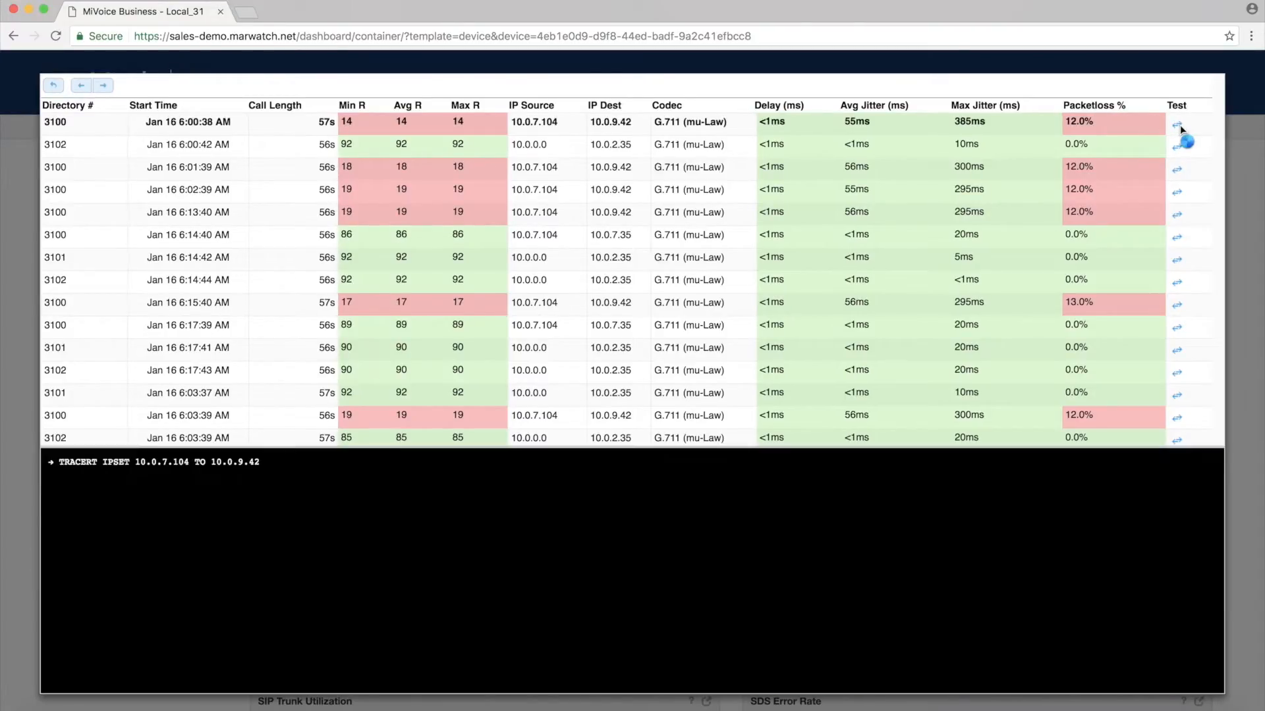
- Close the call quality records window and the enlarged calls-per-hour chart to return to Local_31
click(1178, 124)
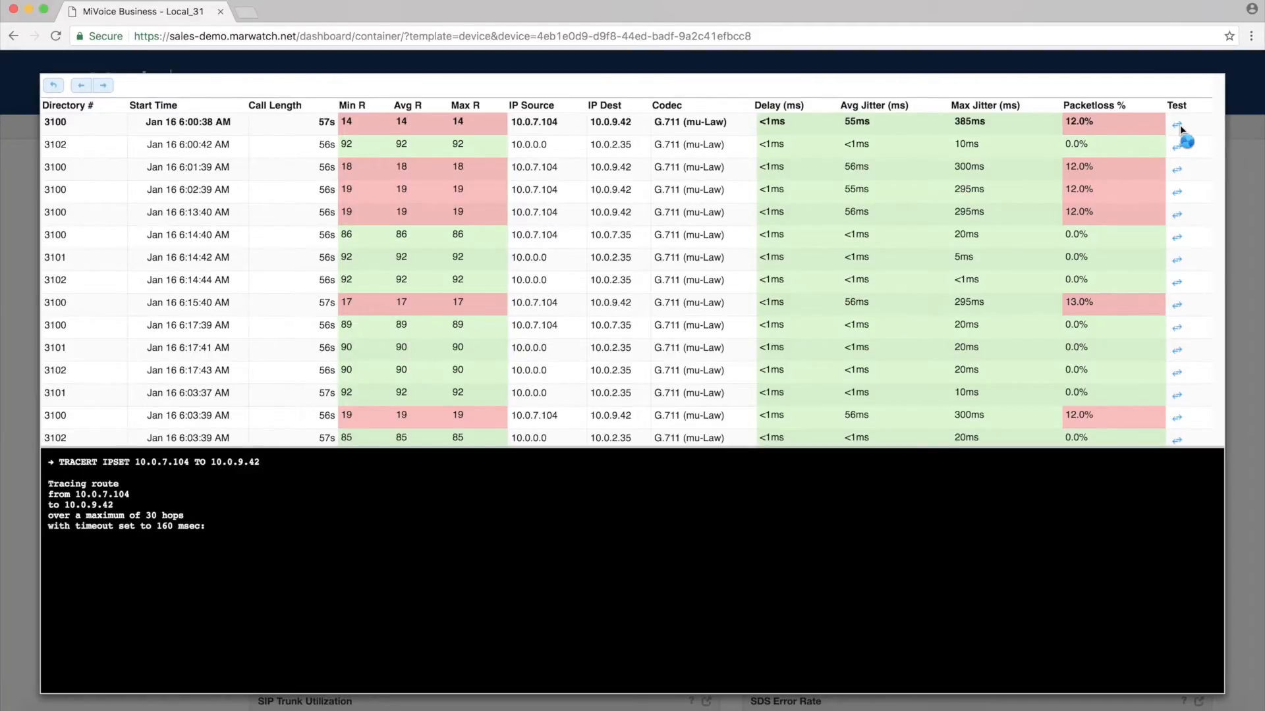
click(1177, 124)
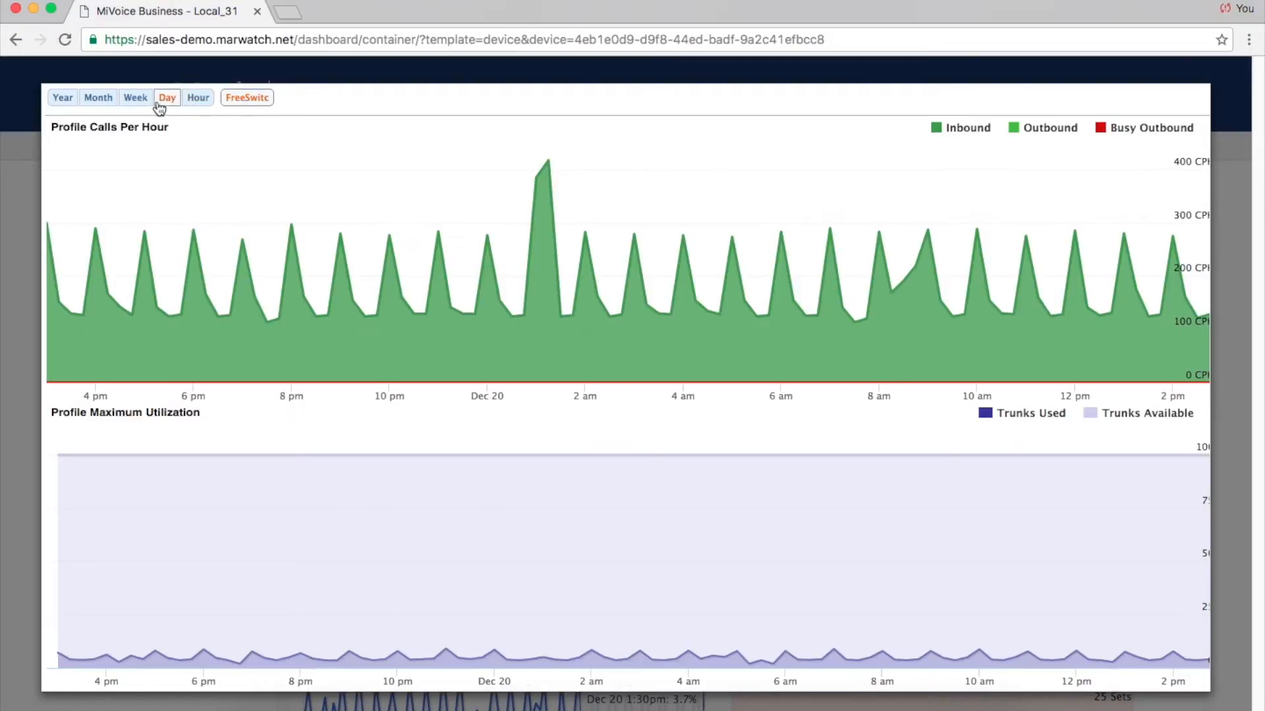
click(135, 98)
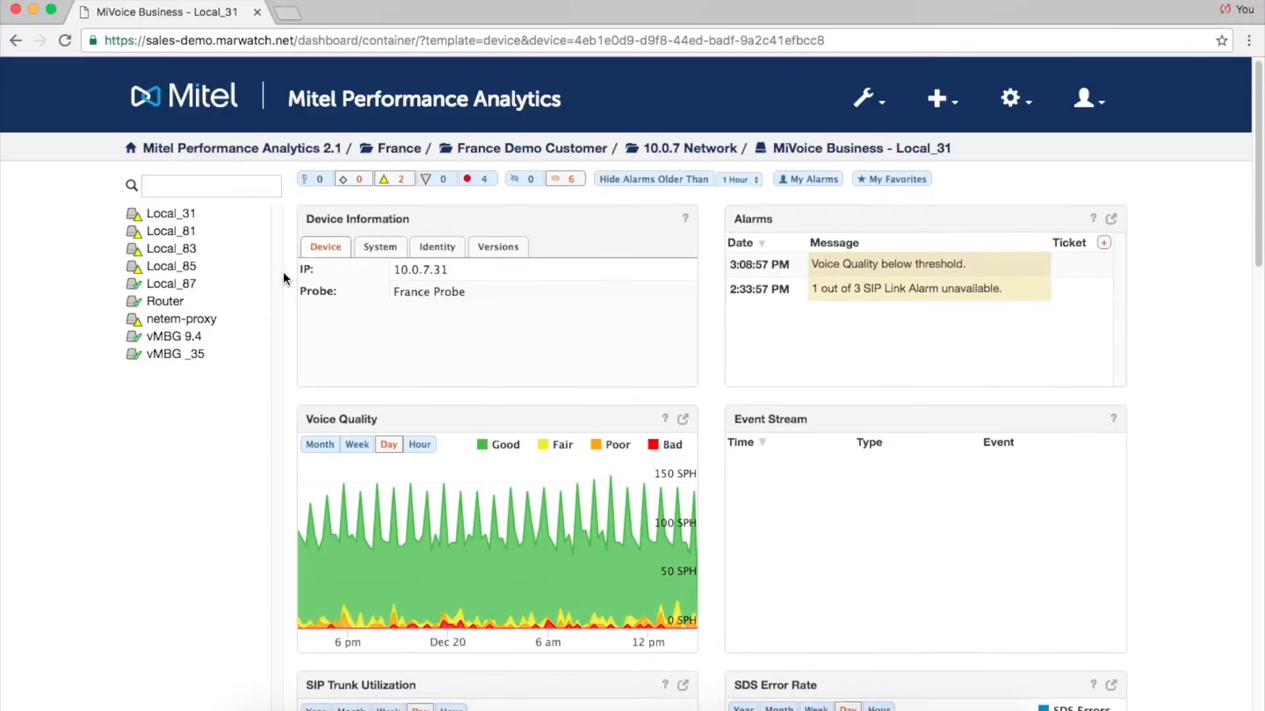
- Create an HTTPS port forward to Local_31 on remote port 443, then go to the France Probe page
scroll(down, 3)
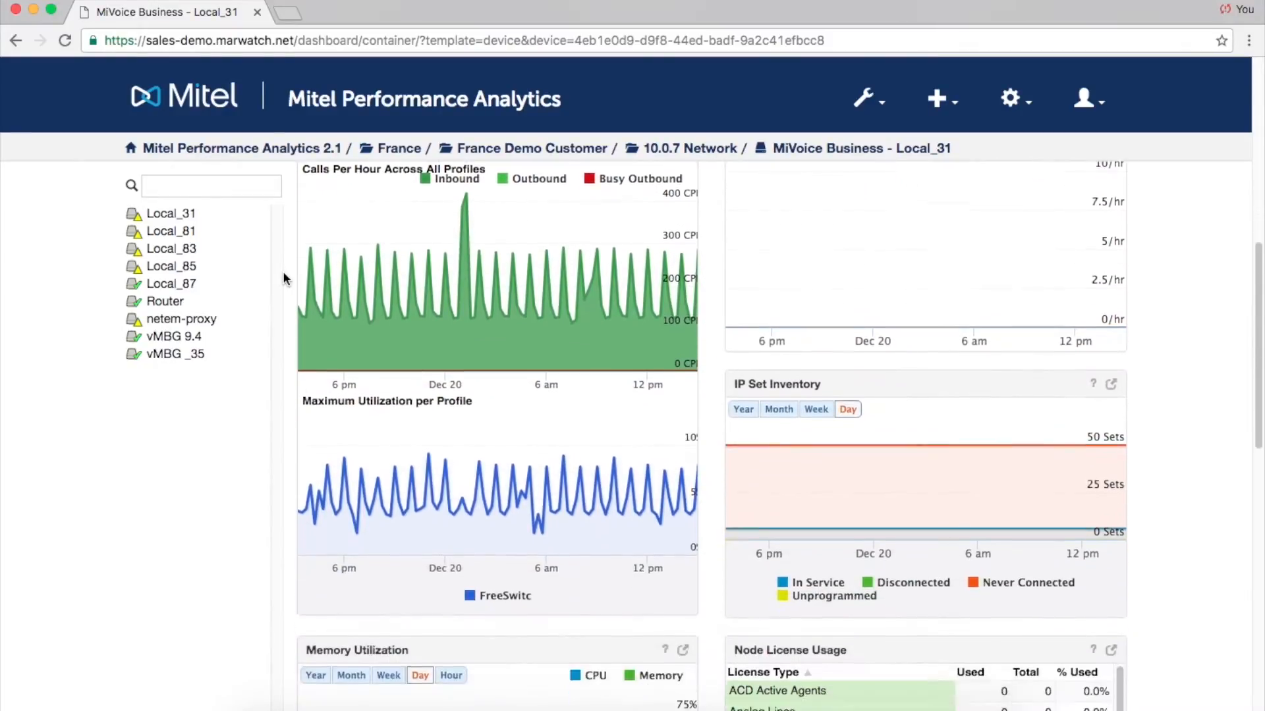
scroll(down, 3)
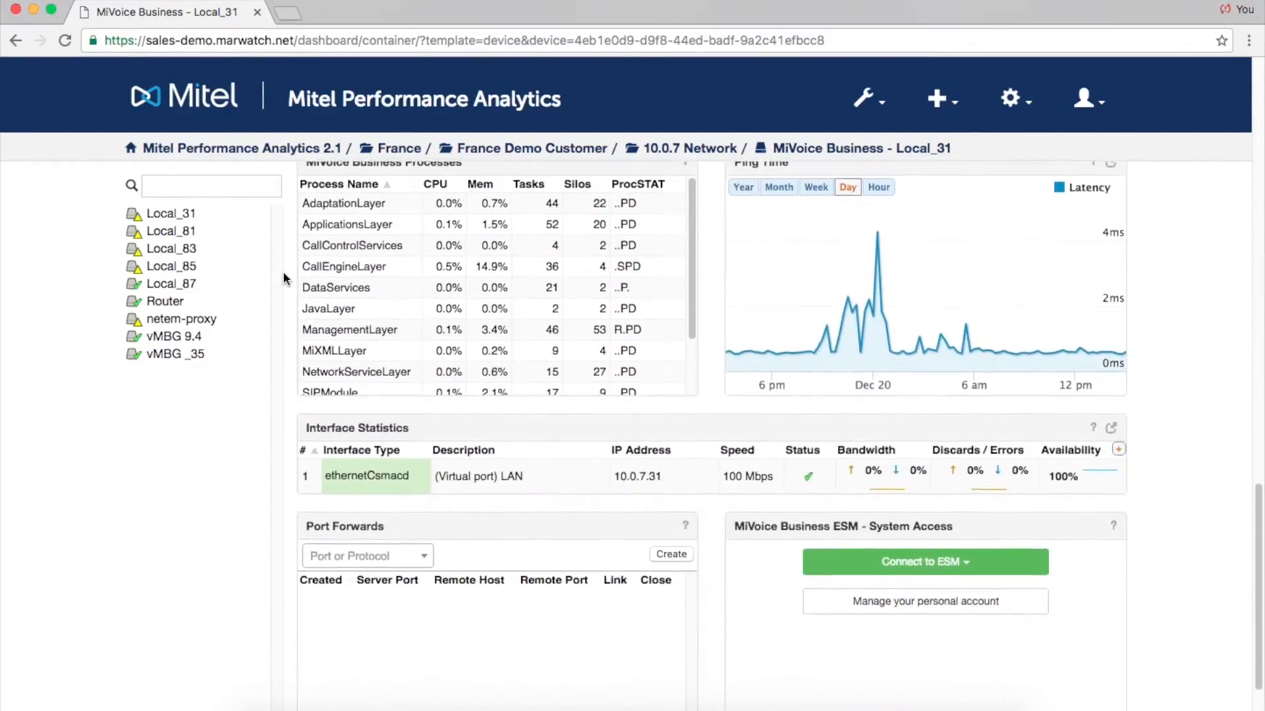
scroll(down, 3)
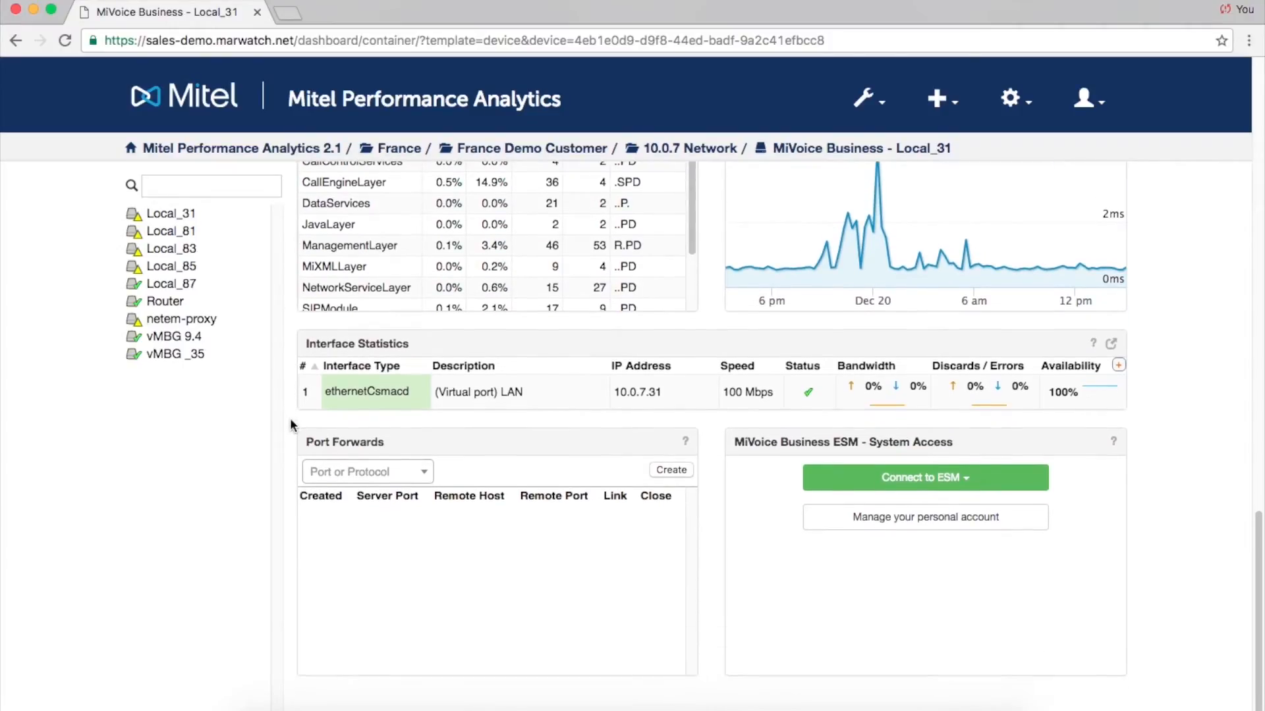
mouse_move(428, 477)
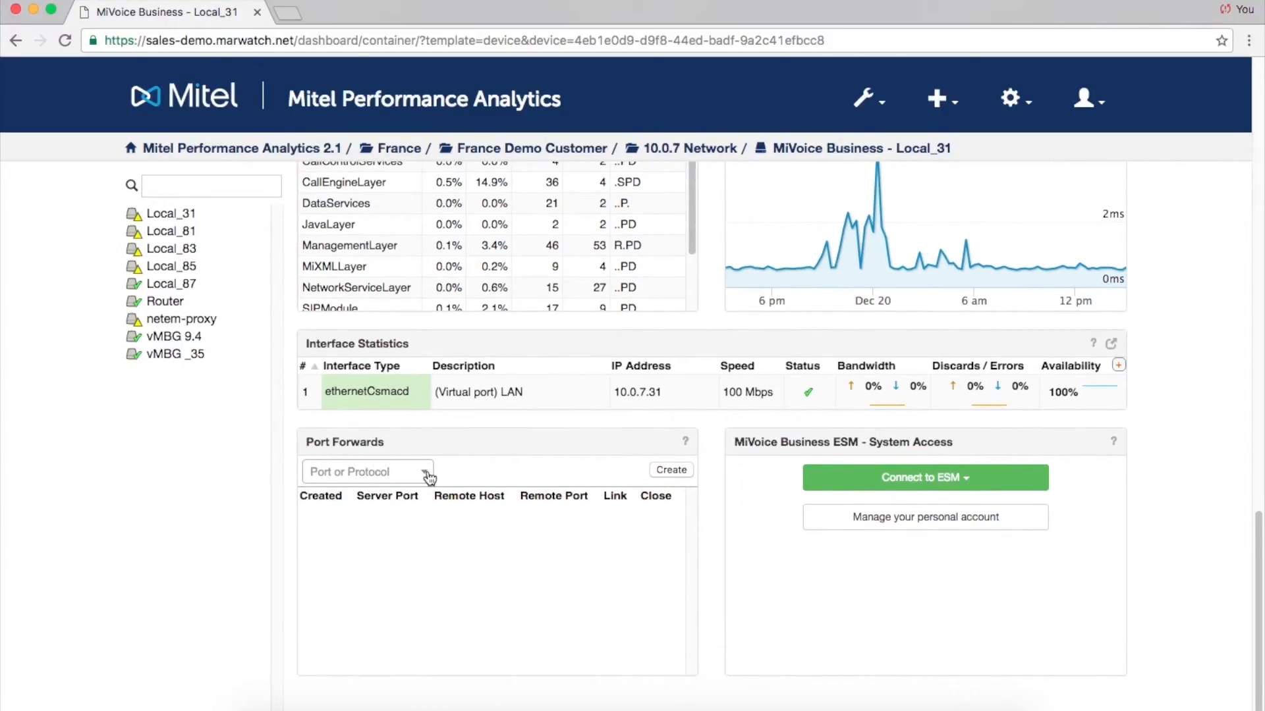
click(367, 472)
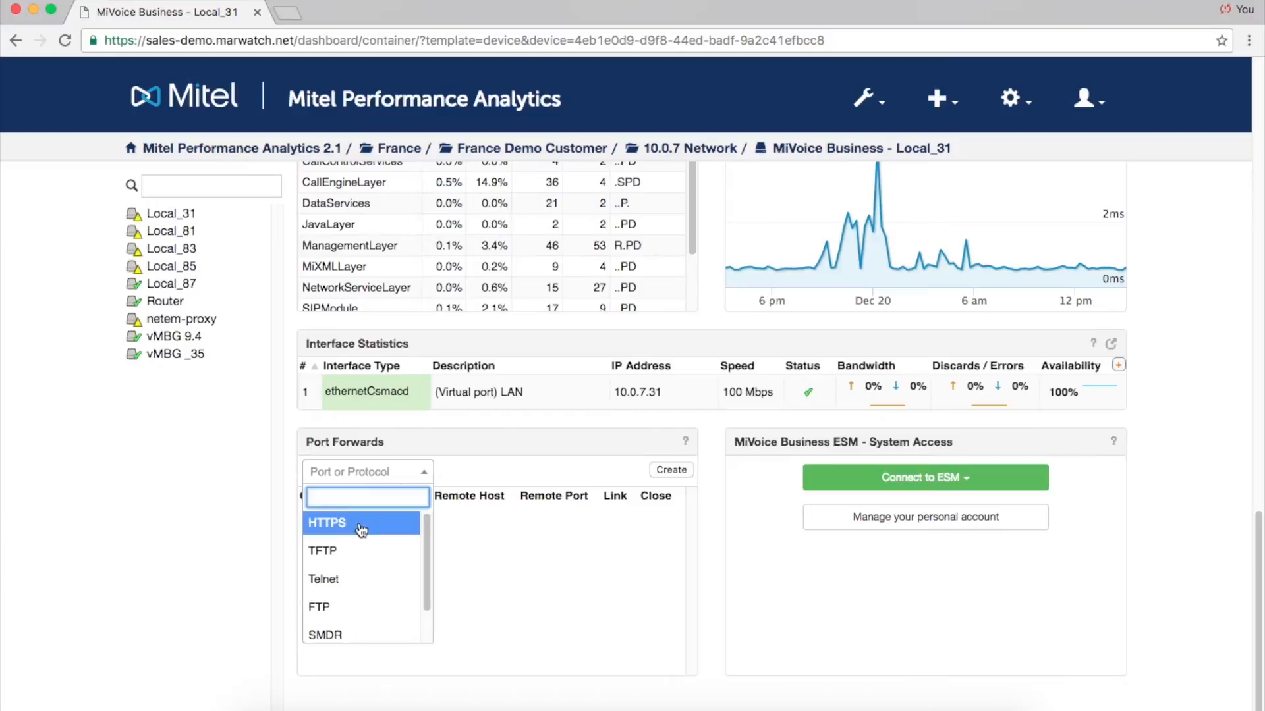
click(345, 523)
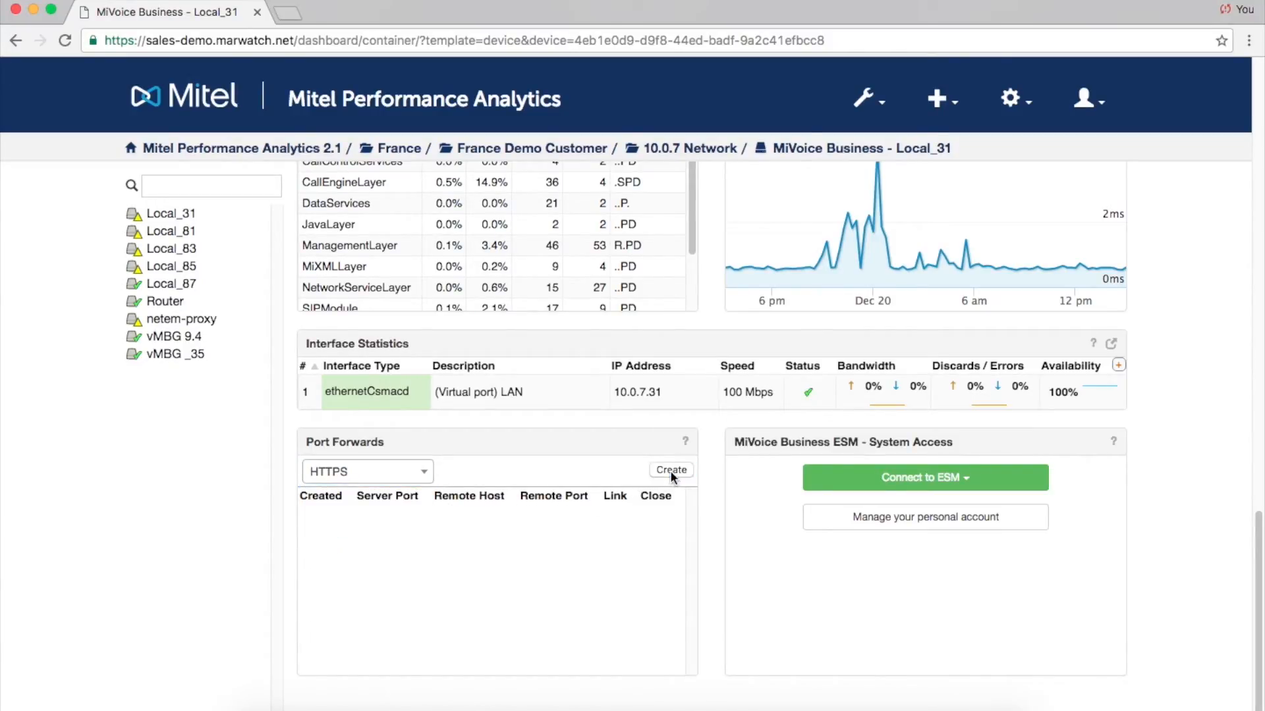
click(671, 468)
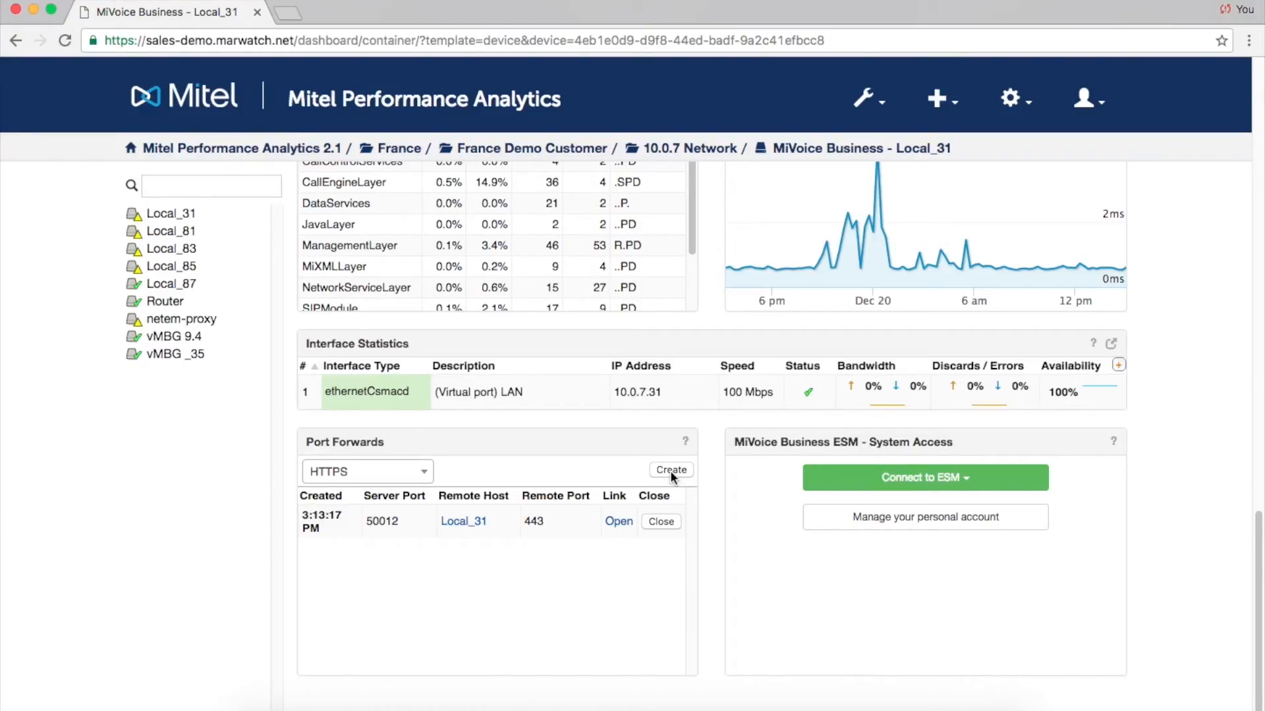
click(867, 97)
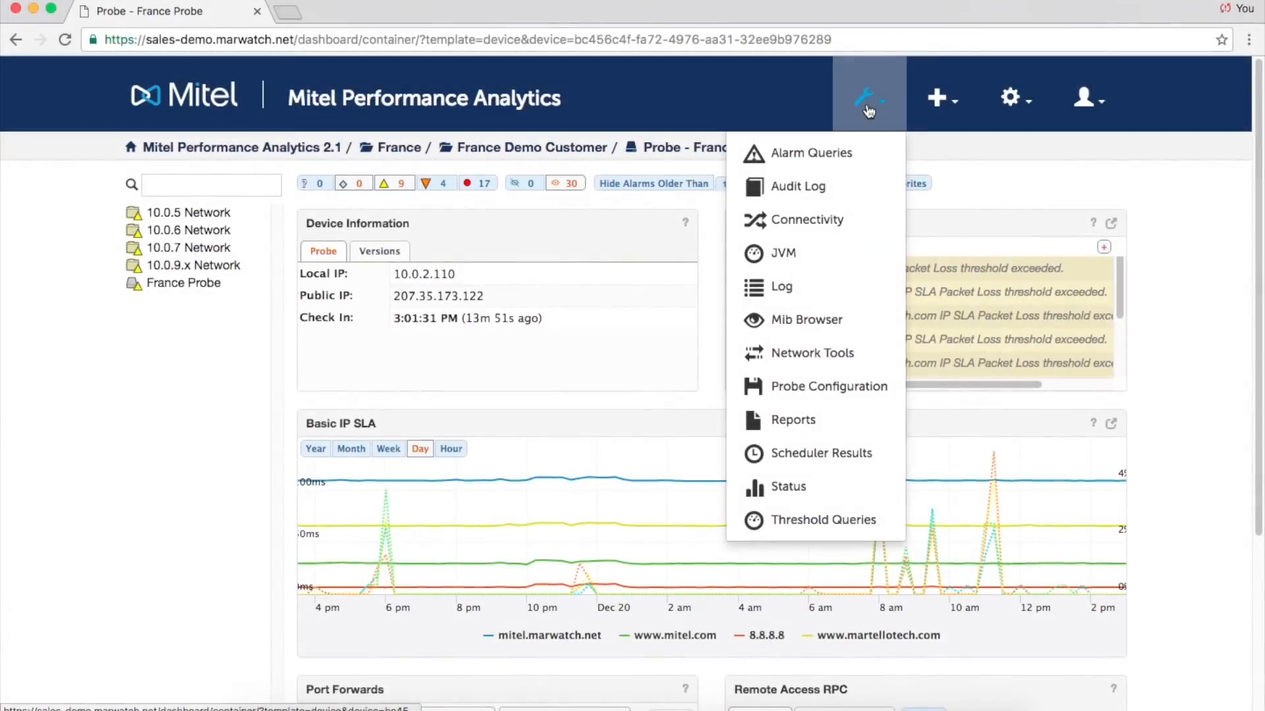
click(812, 353)
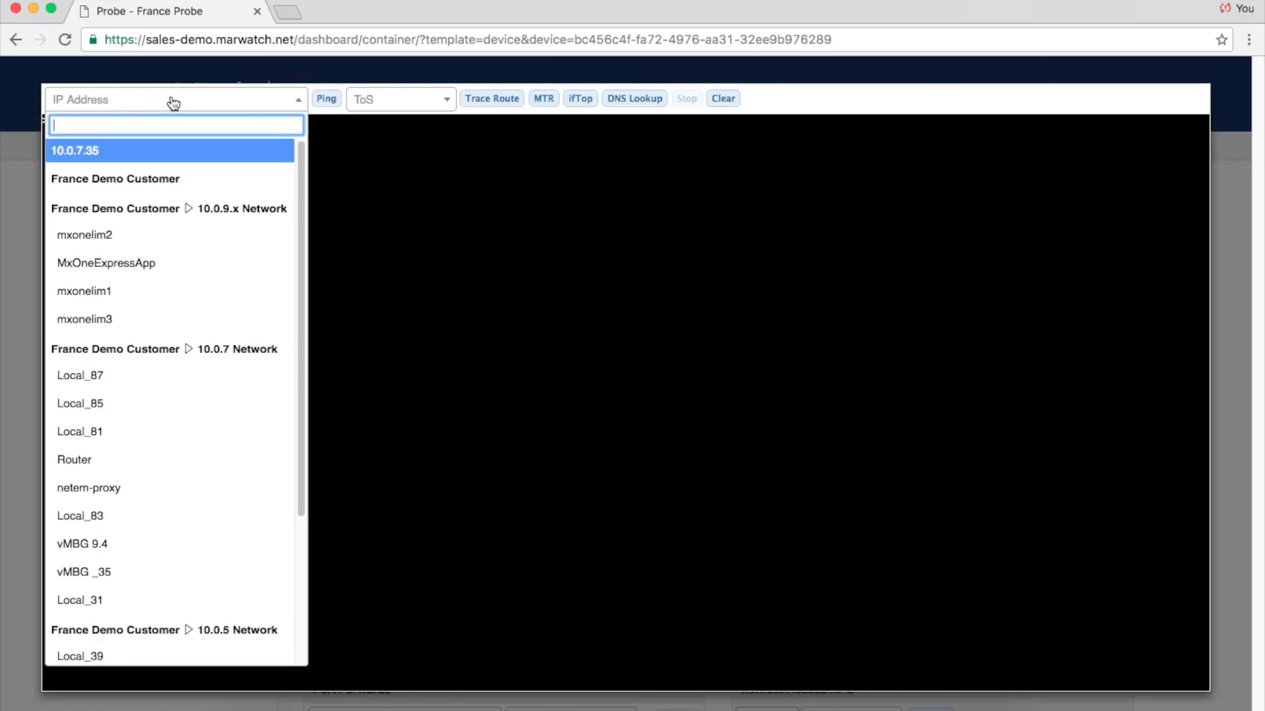
click(73, 150)
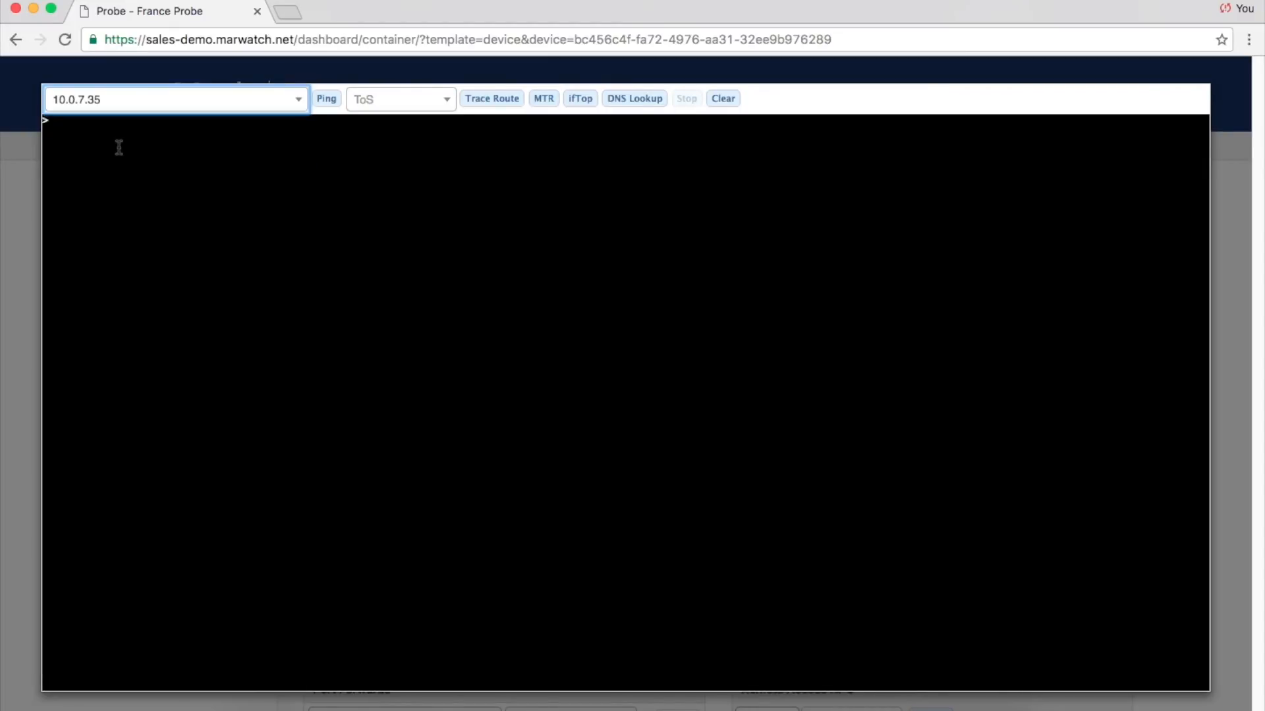
click(327, 99)
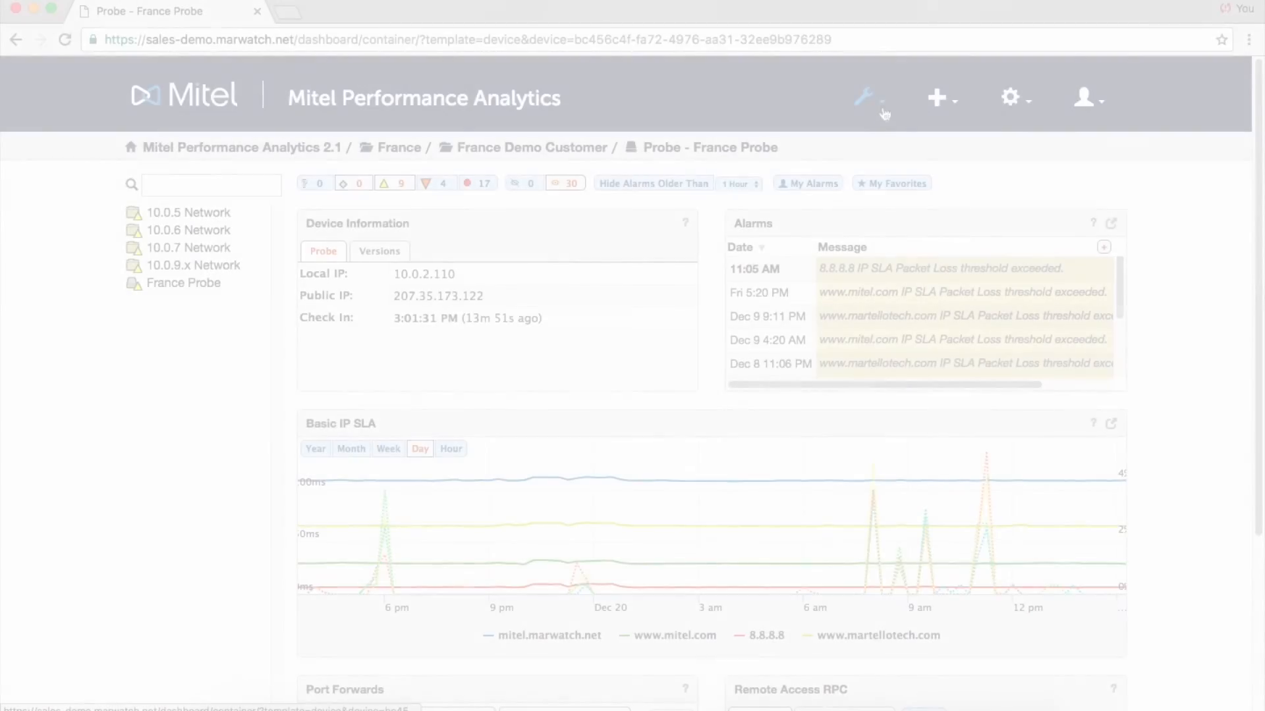
- Generate a 5-day Audit Log report from Tools > Reports and open the downloaded CSV
click(867, 98)
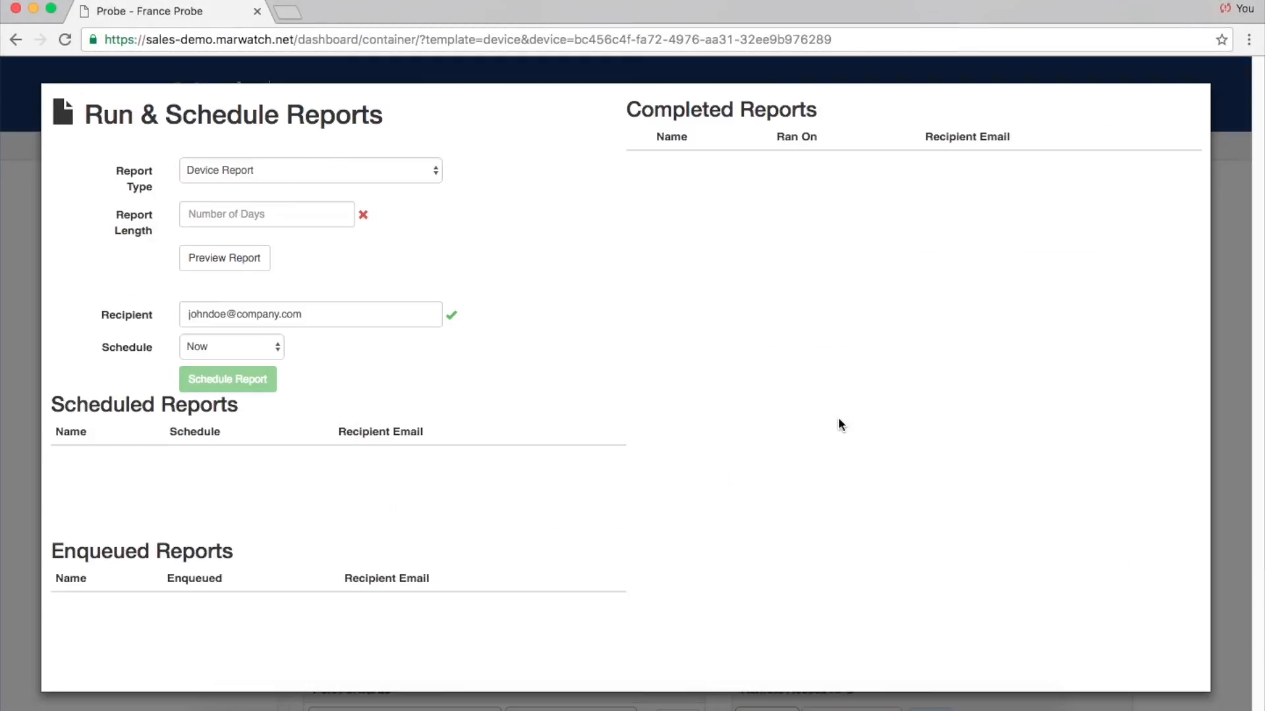
click(311, 170)
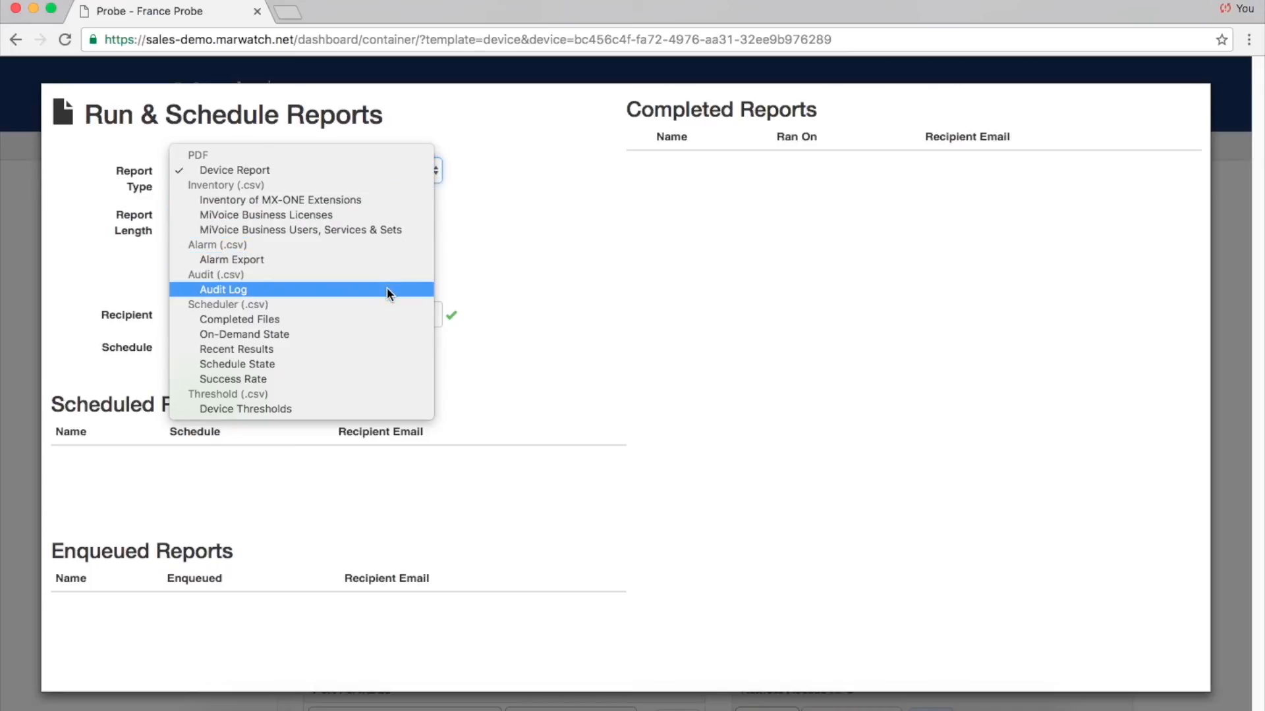
click(223, 290)
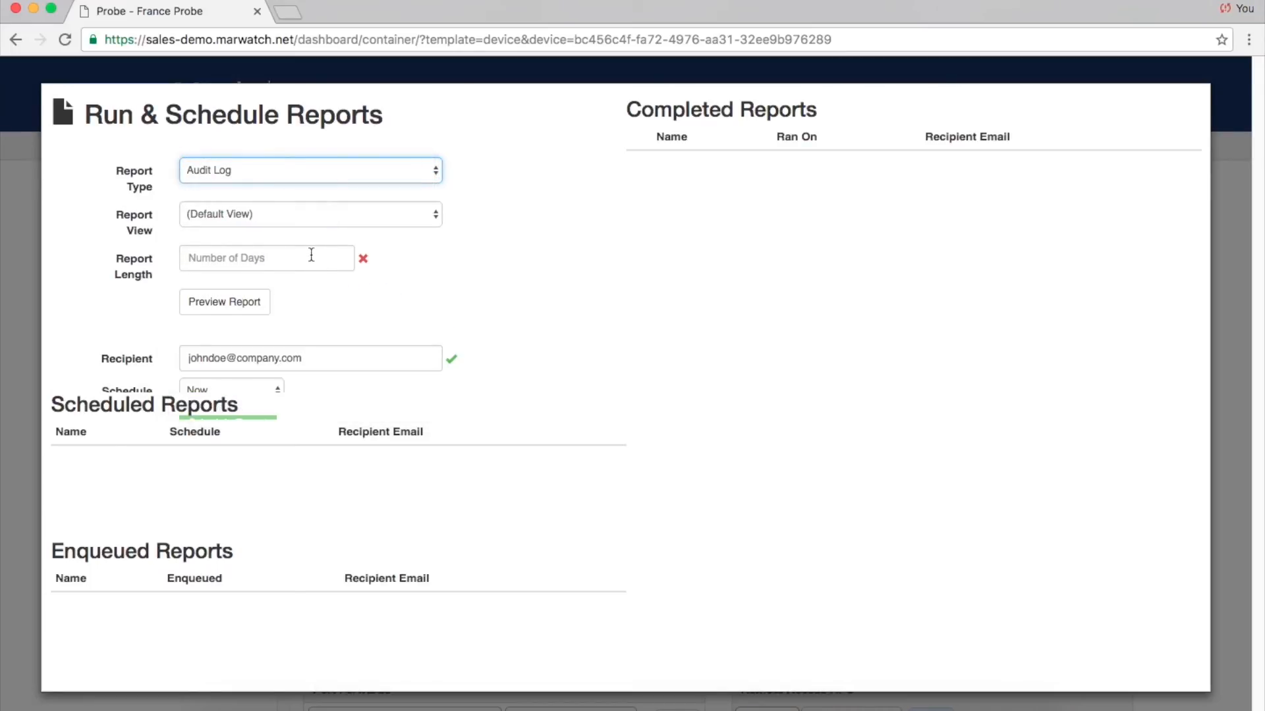
text(5)
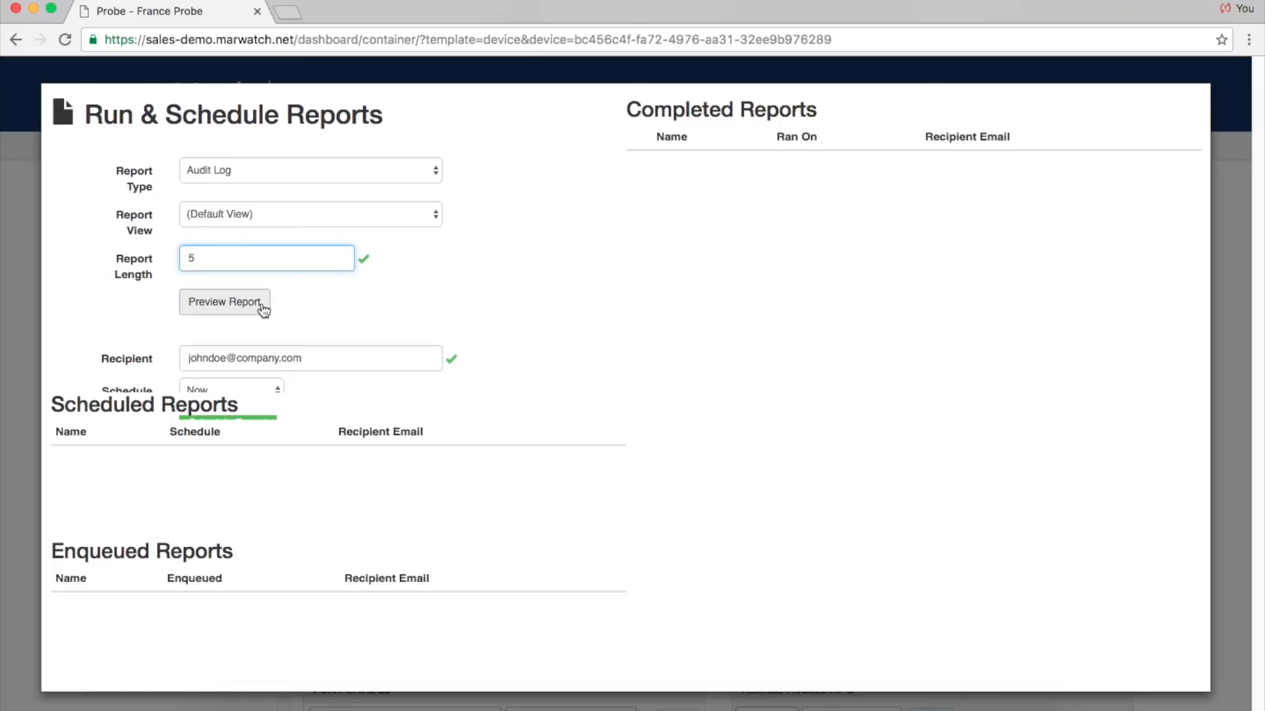
click(224, 302)
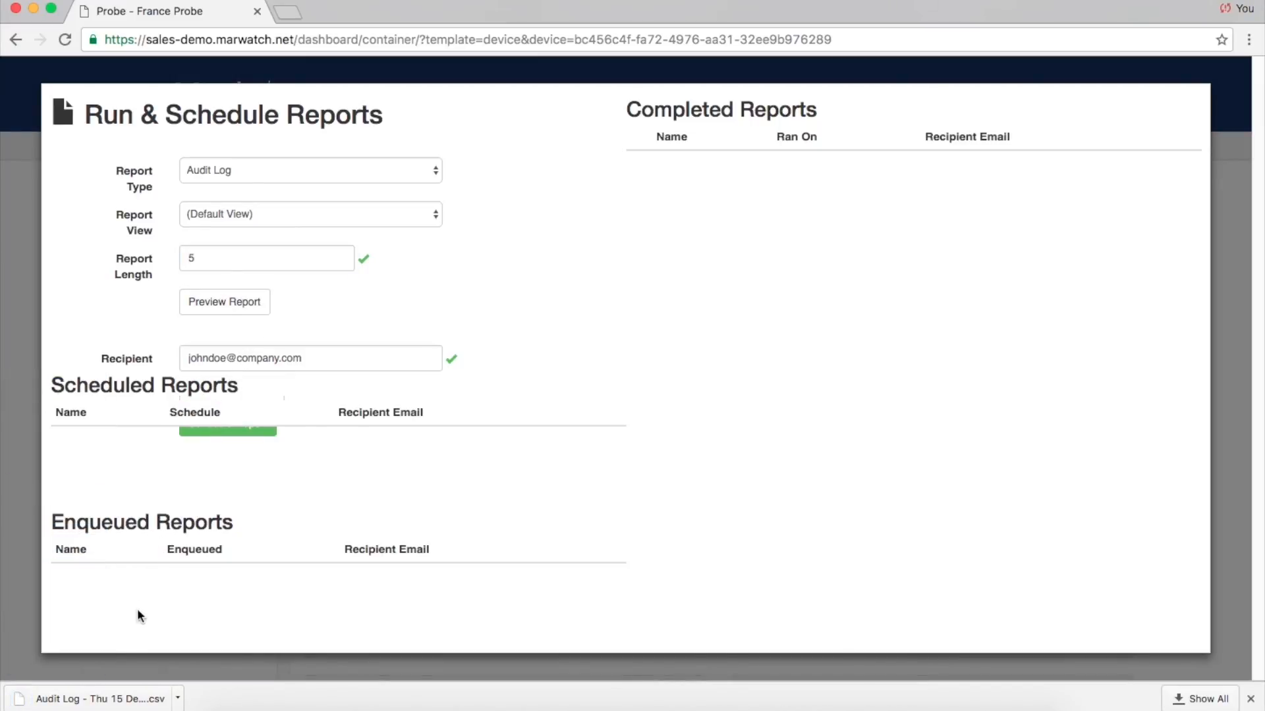
click(93, 698)
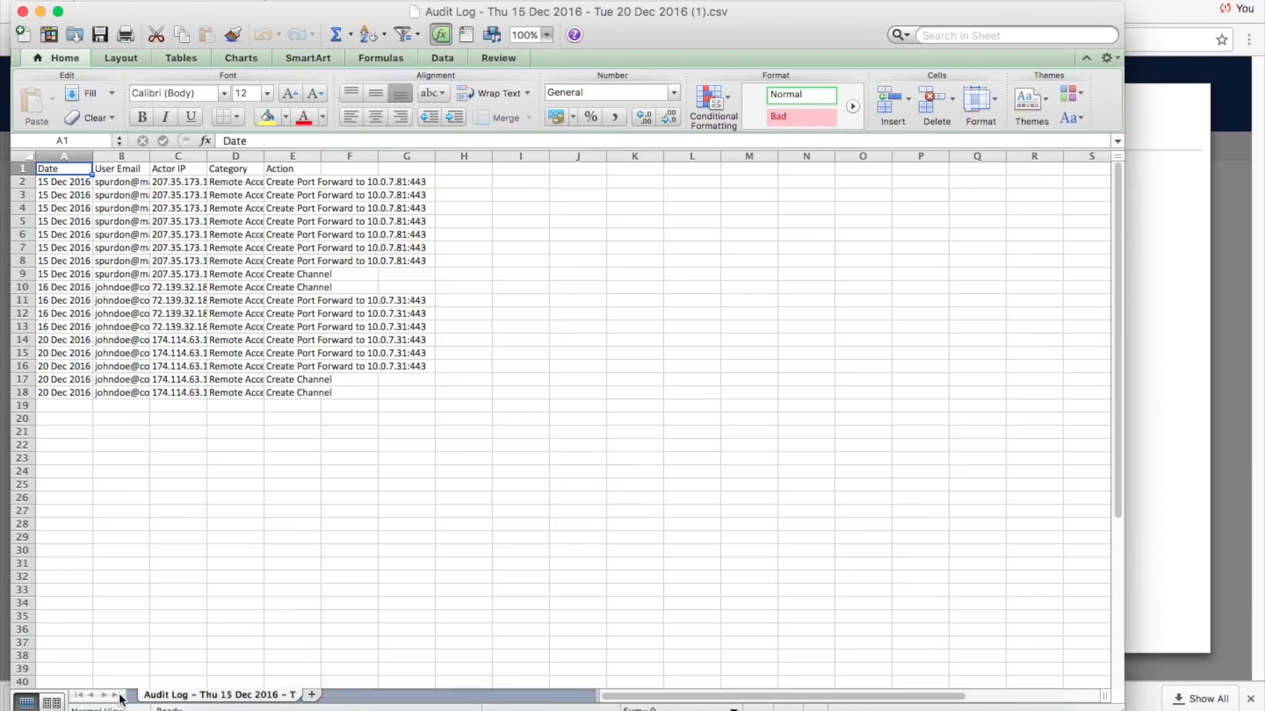